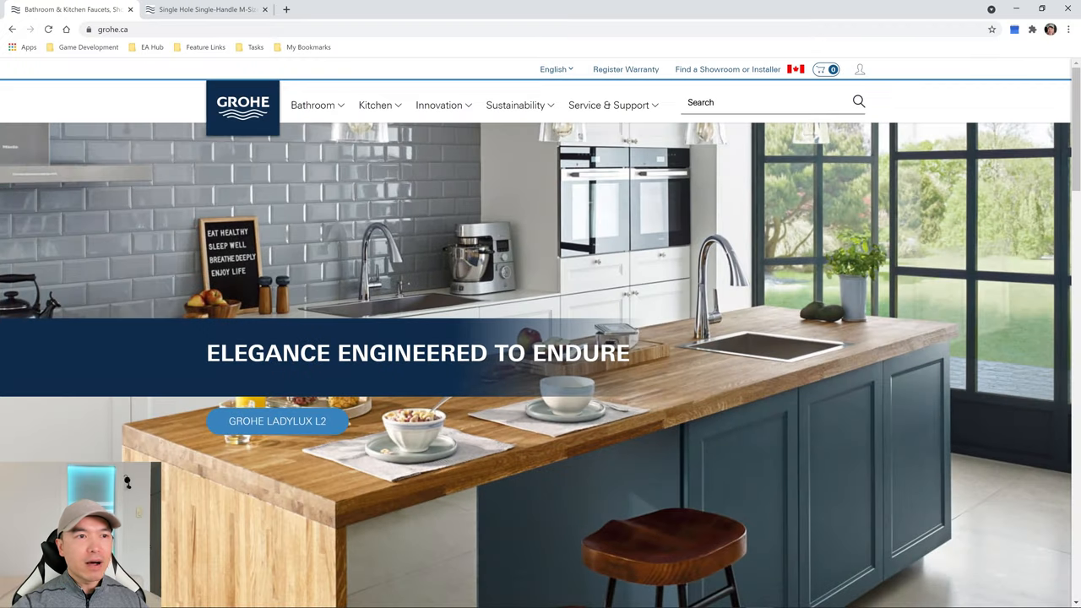
mouse_move(223, 227)
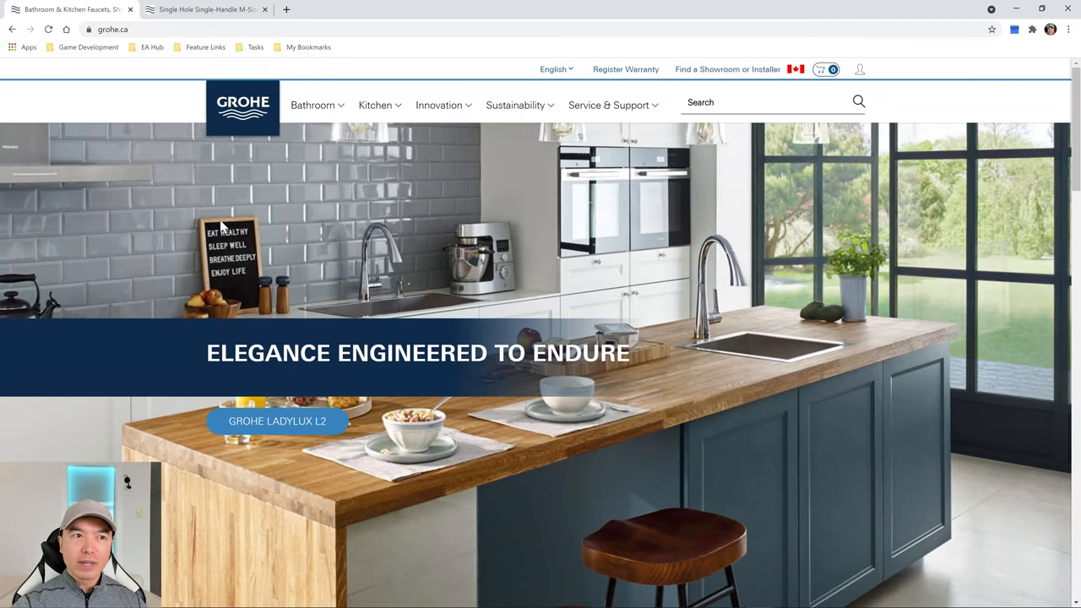
mouse_move(303, 289)
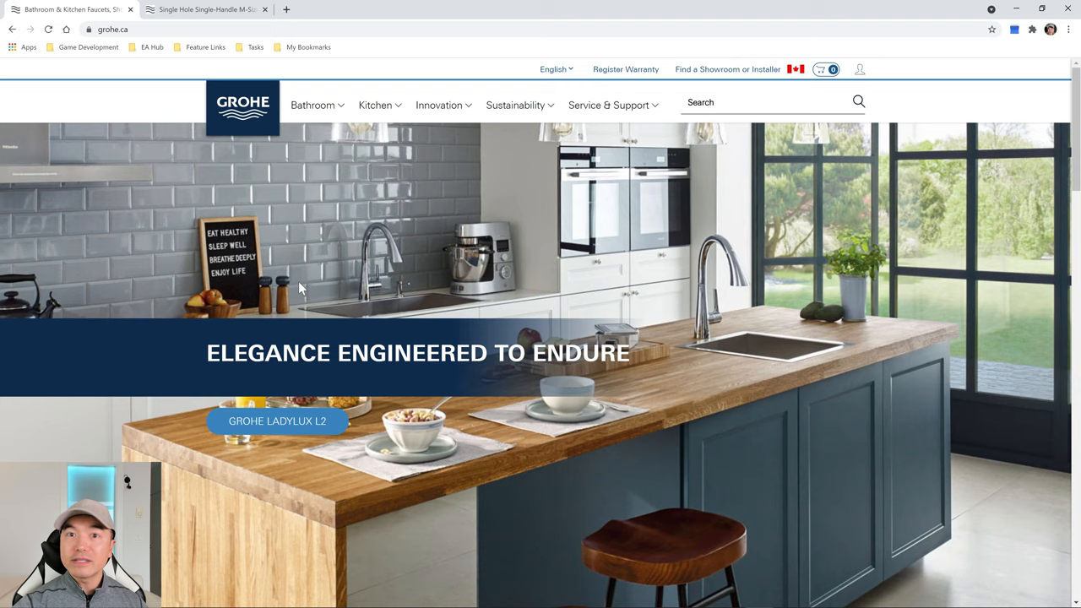
mouse_move(270, 240)
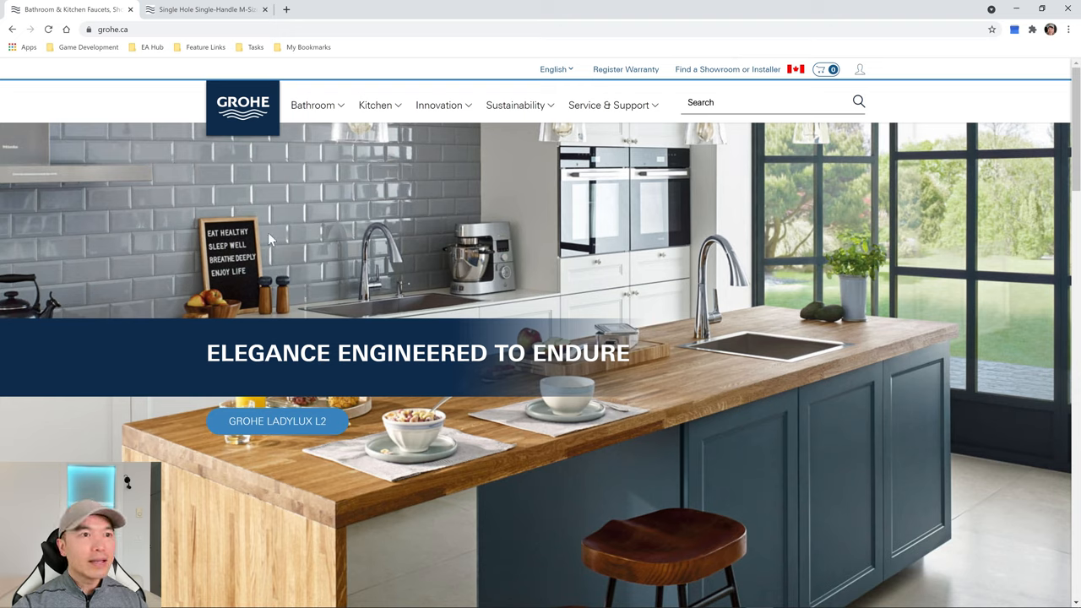
mouse_move(219, 111)
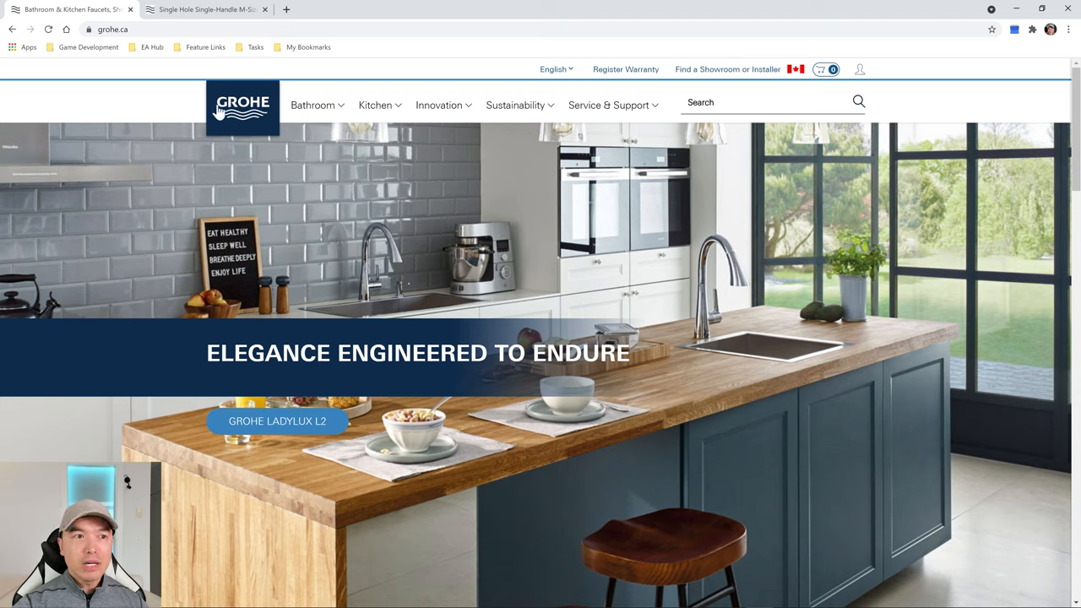
mouse_move(169, 44)
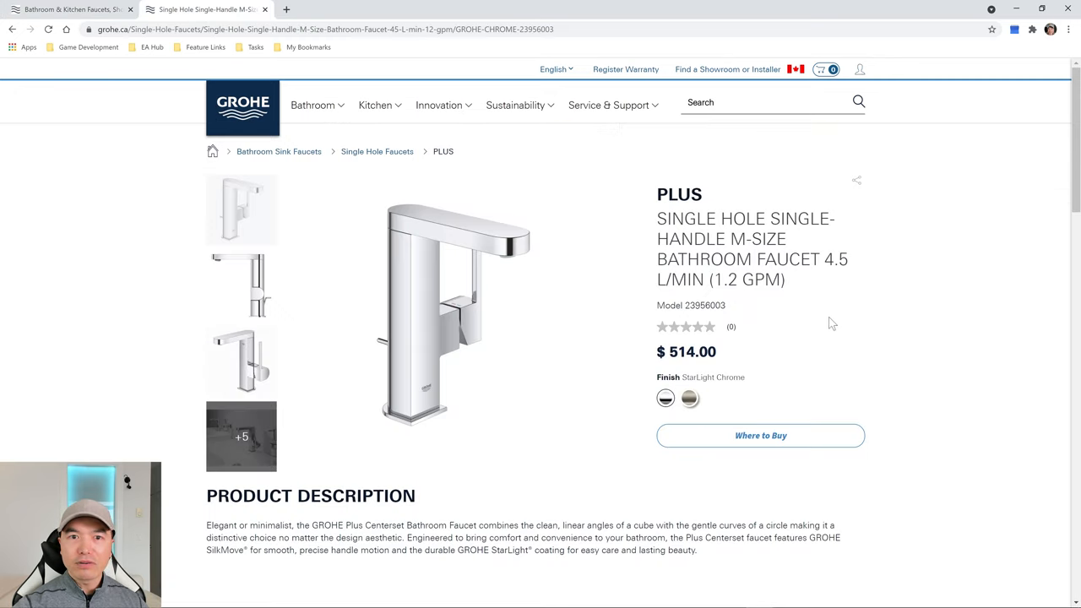
mouse_move(274, 209)
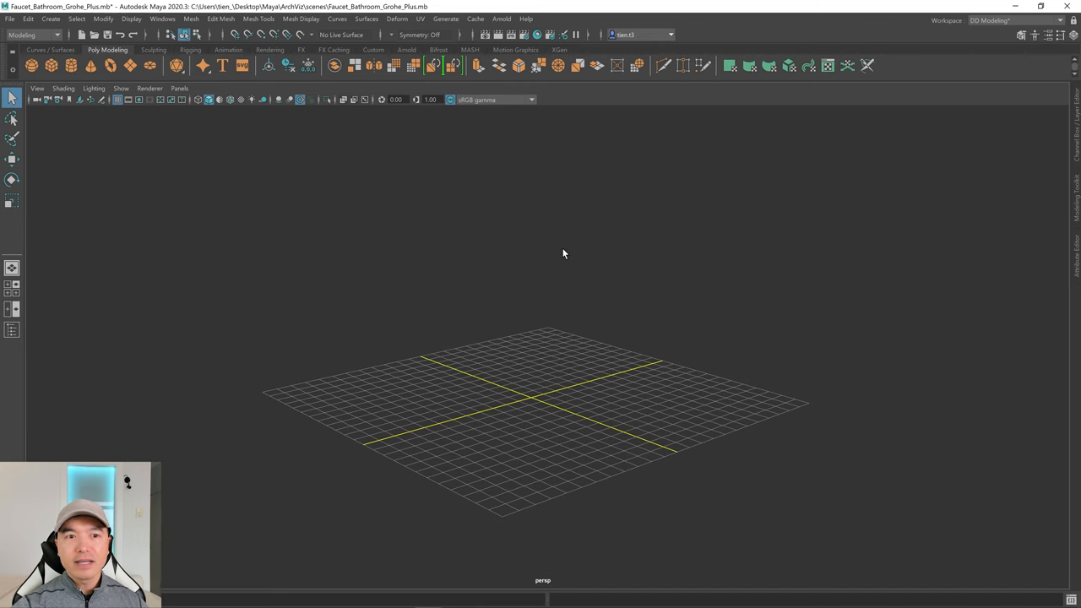
mouse_move(431, 397)
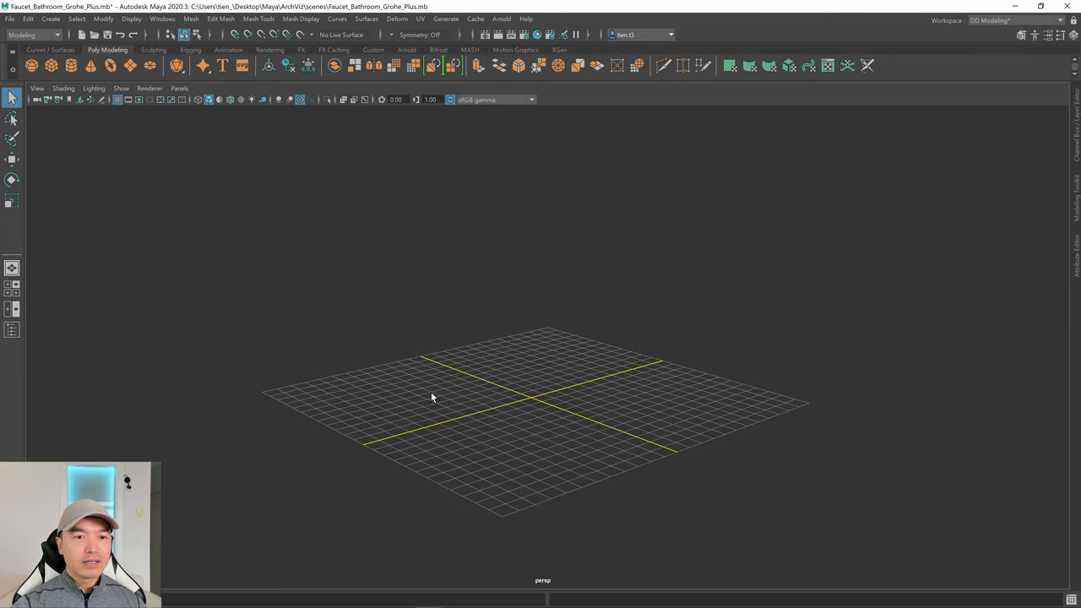
Step: Switch the single viewport into the four-panel top/front/side/perspective layout
key(space)
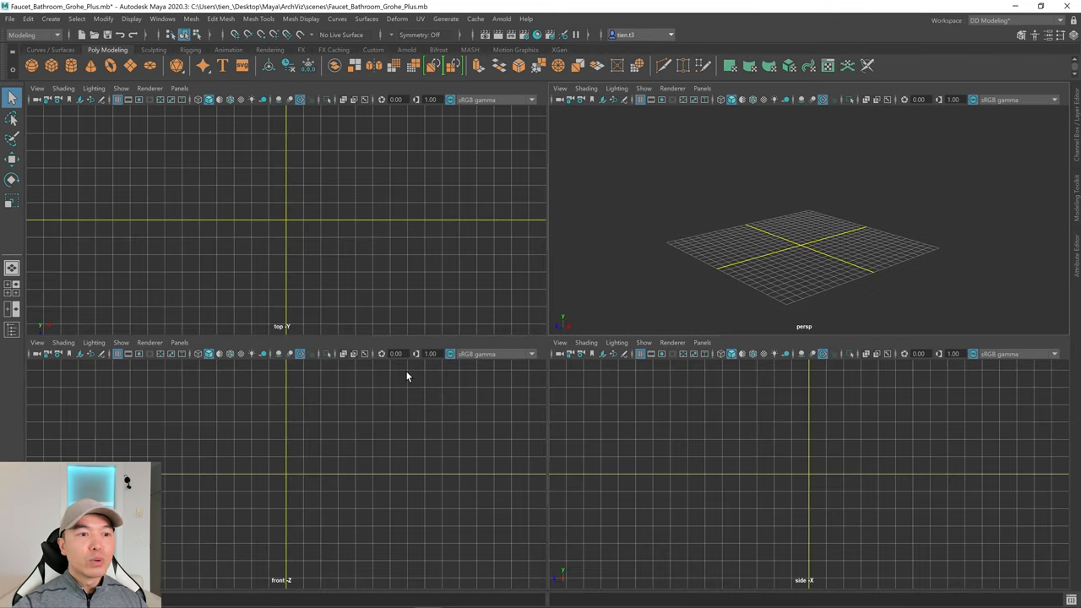
mouse_move(449, 514)
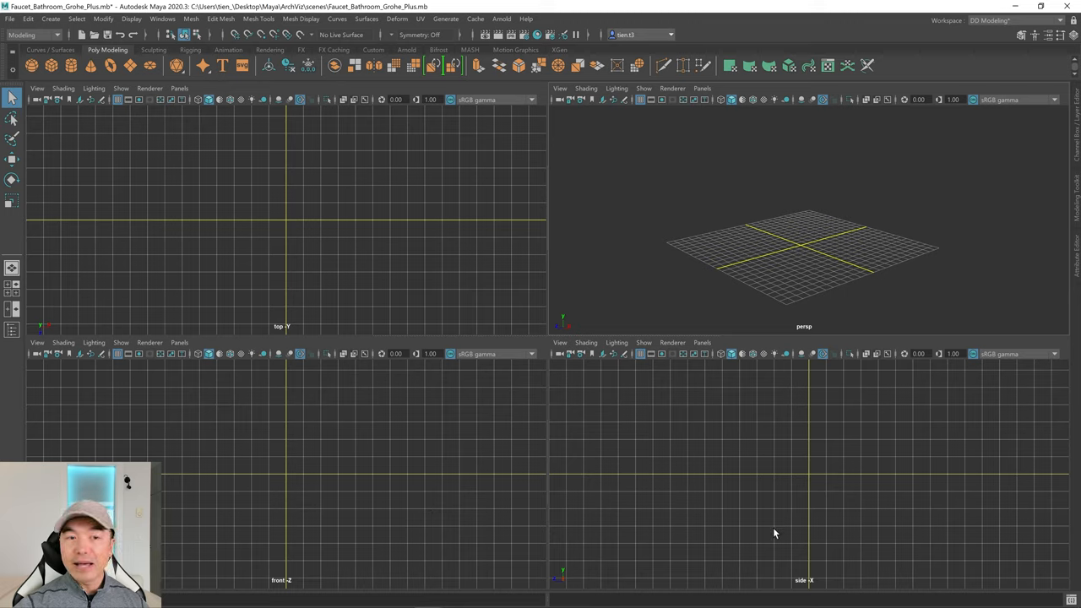
mouse_move(98, 137)
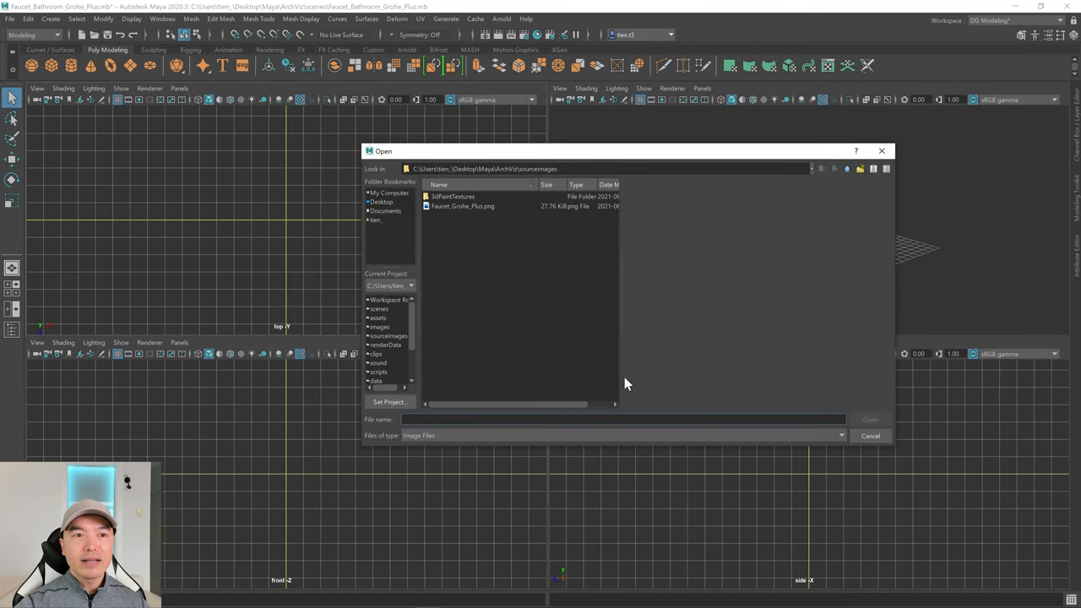
mouse_move(544, 378)
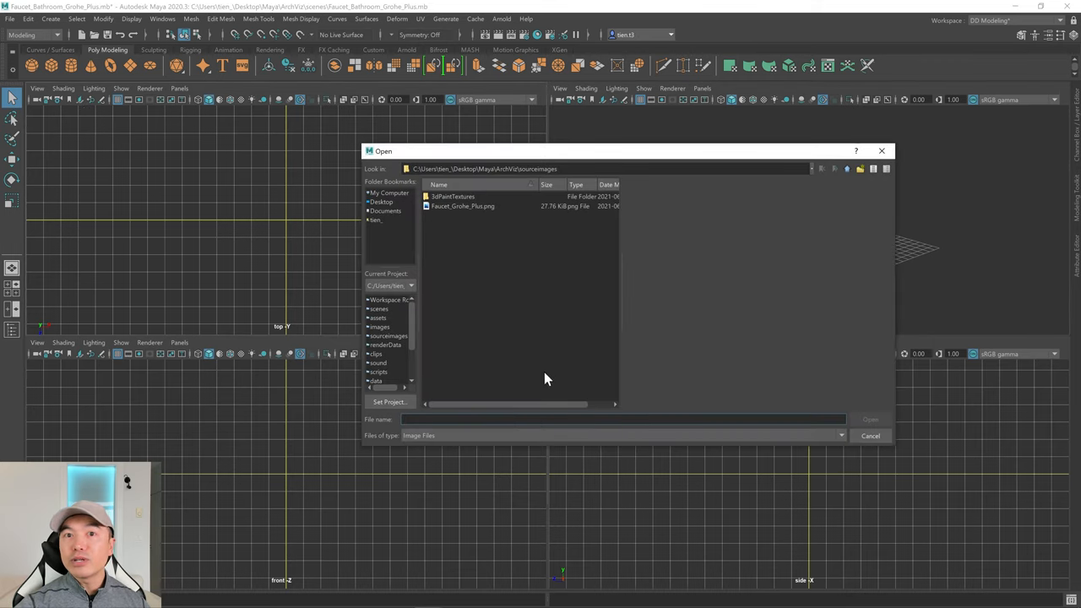
Step: Import Faucet_Grohe_Plus.png as an image plane into the top, front and side views
click(463, 206)
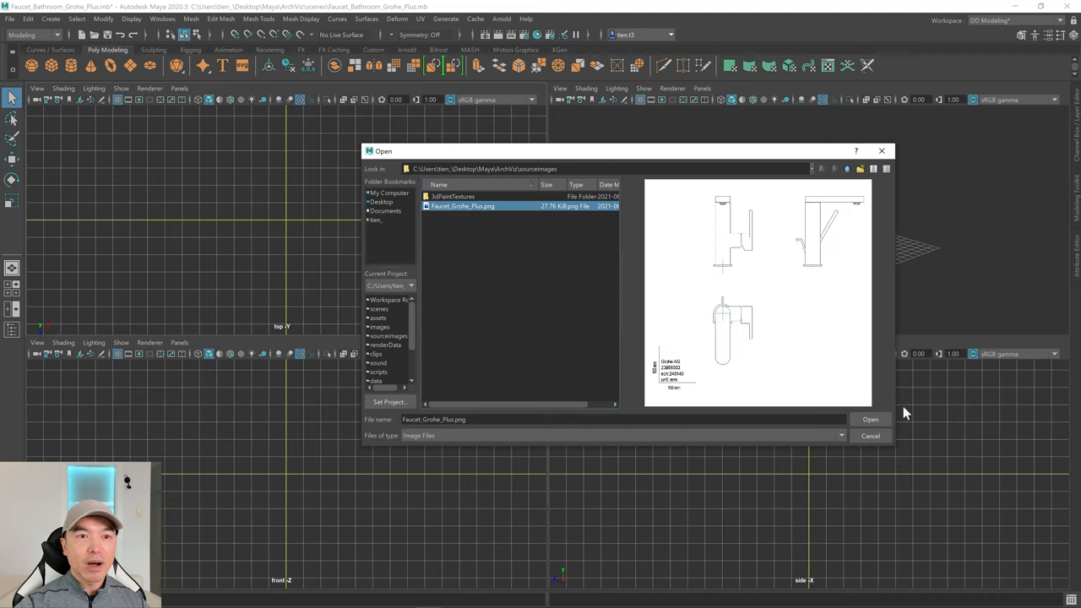
click(870, 419)
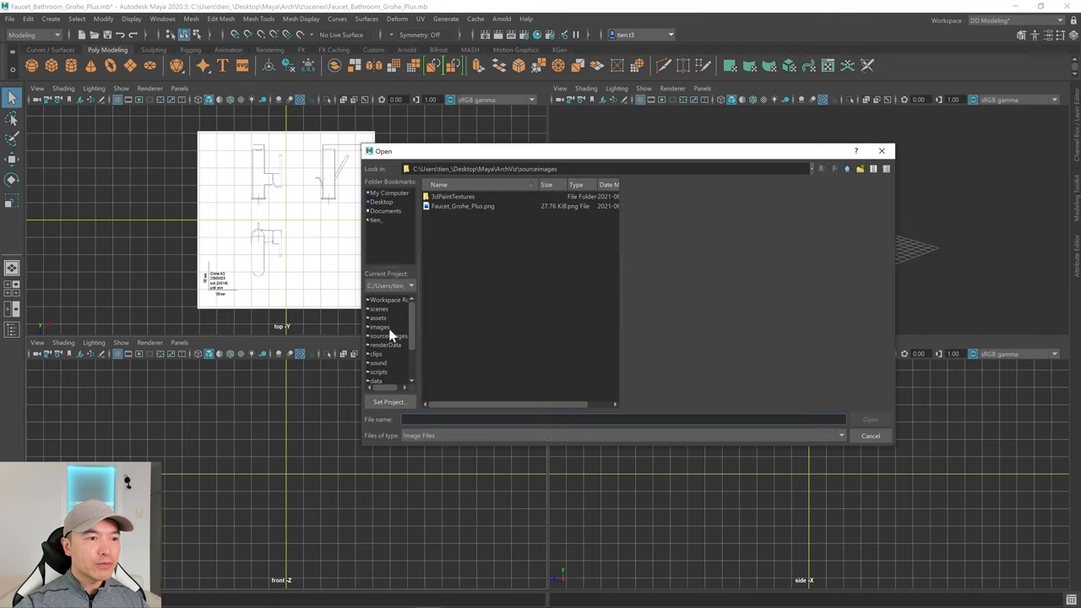
click(463, 206)
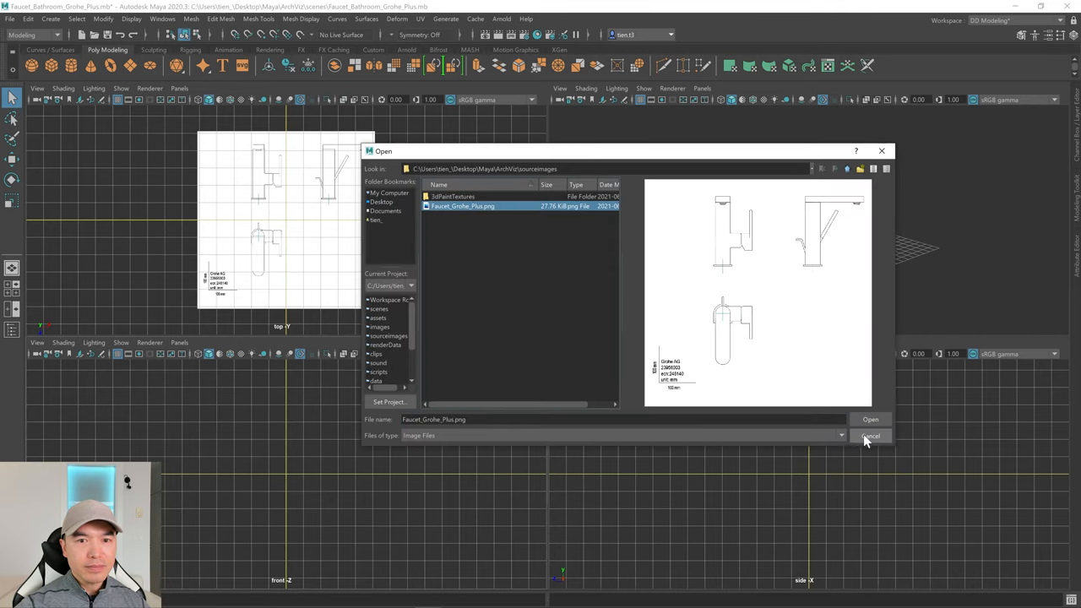
click(871, 419)
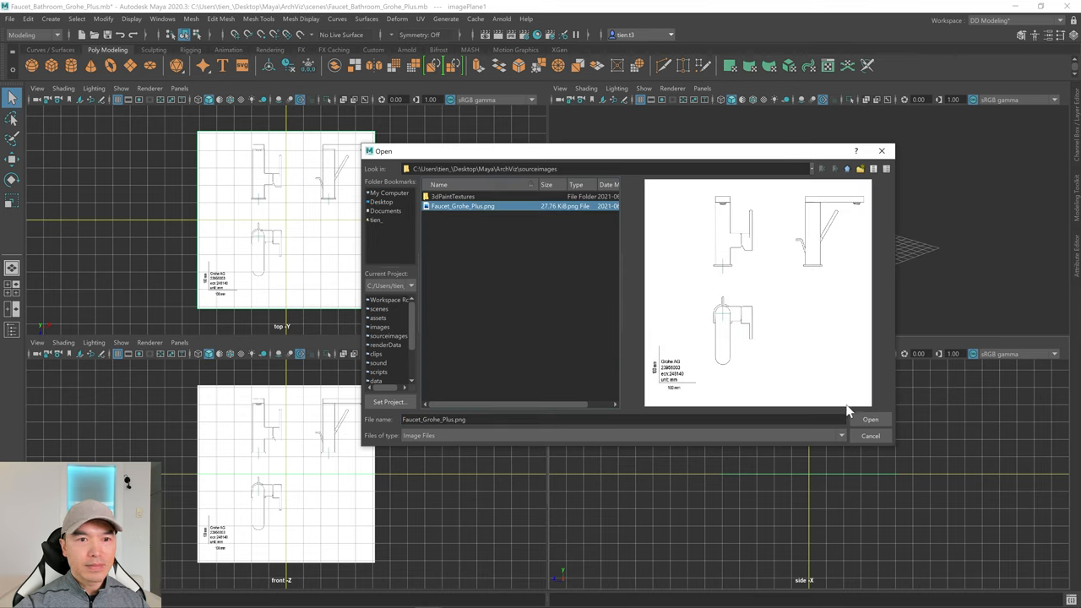
click(870, 419)
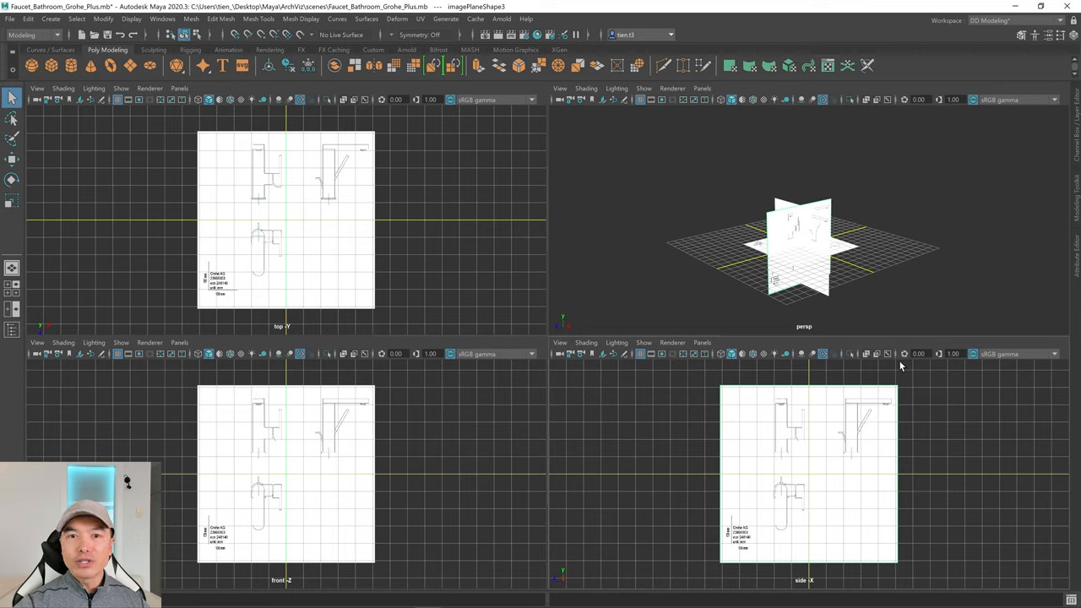
mouse_move(908, 398)
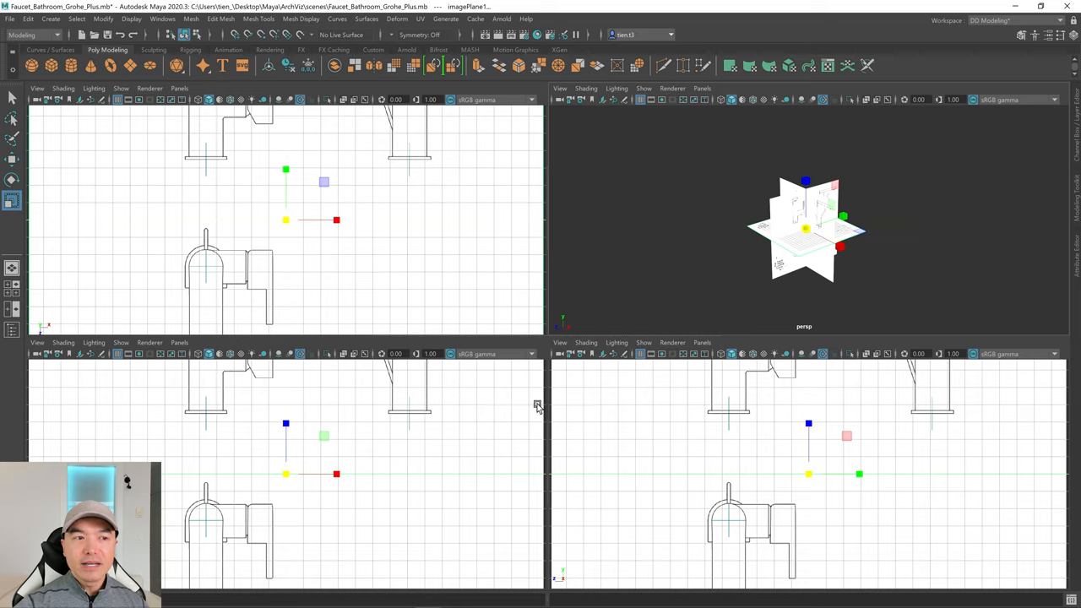
mouse_move(378, 353)
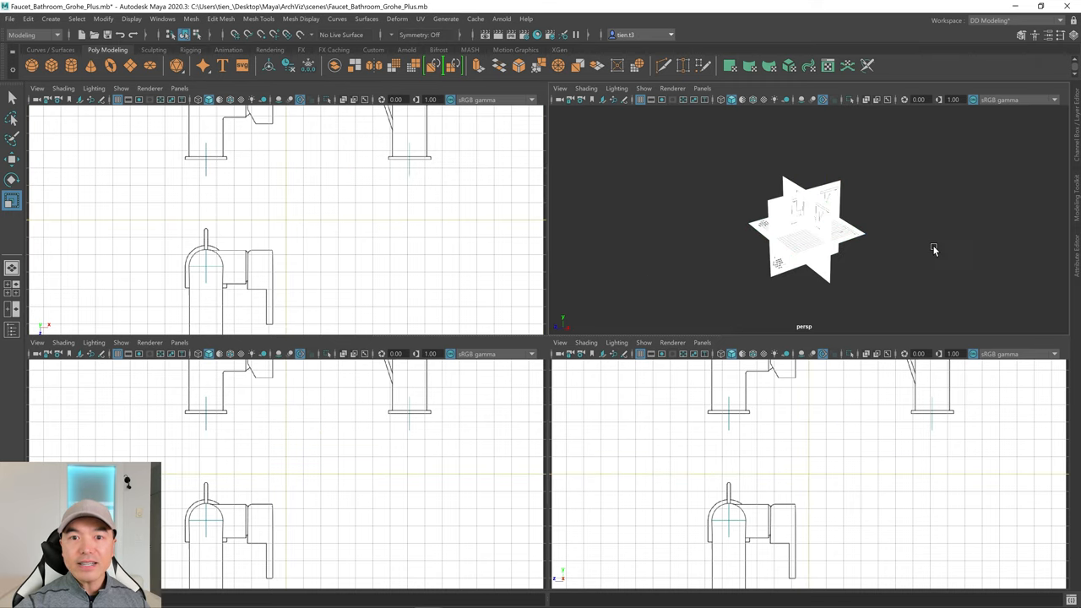
Step: Move the image planes back along their axes into a floor-and-two-walls corner arrangement
drag(934, 250, 699, 186)
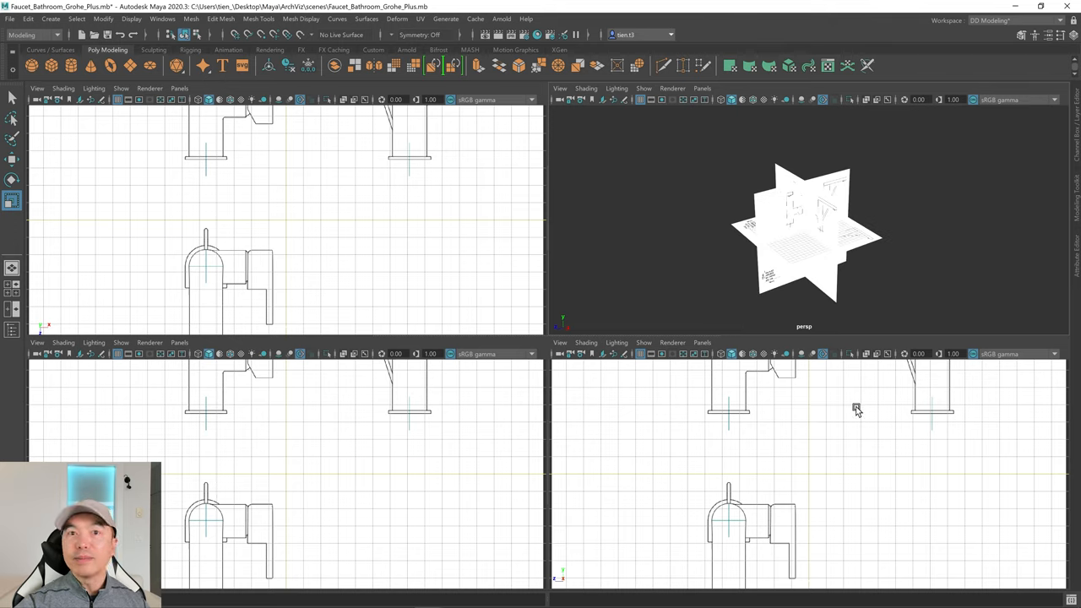
mouse_move(794, 260)
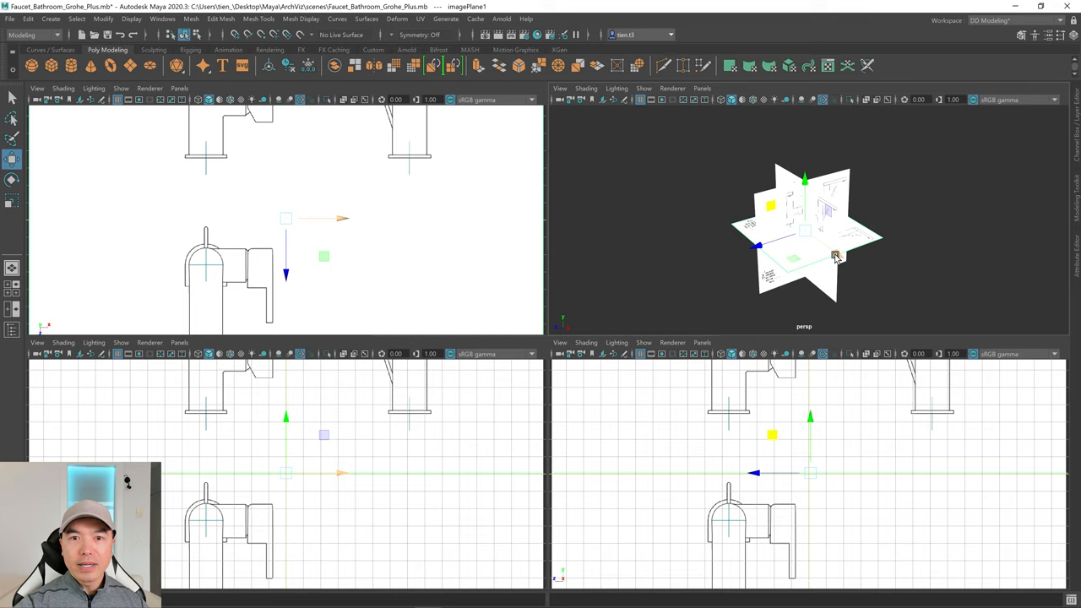
click(943, 218)
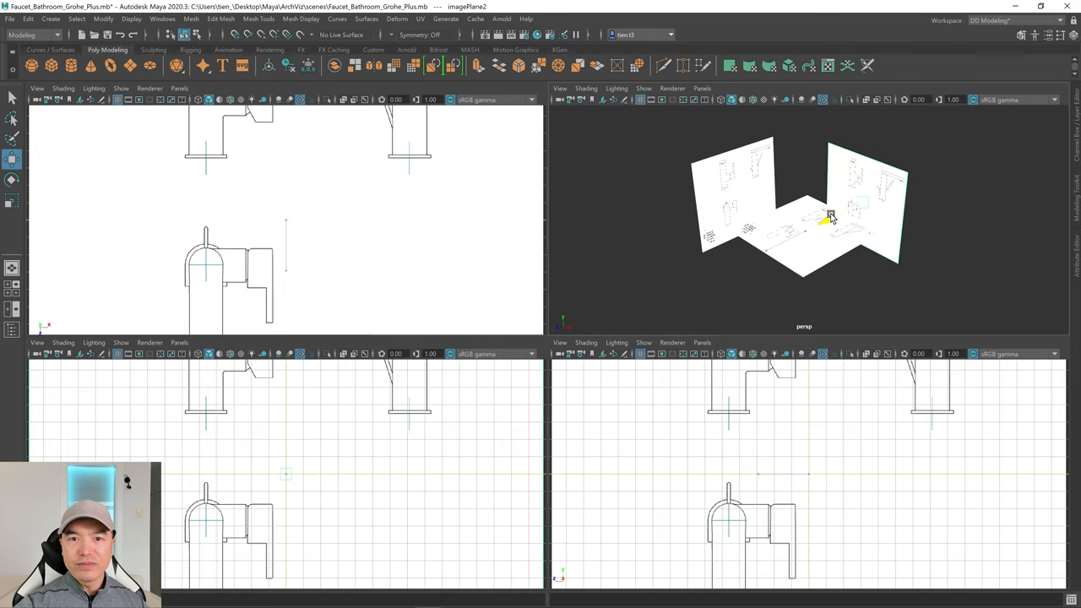
drag(831, 216, 803, 236)
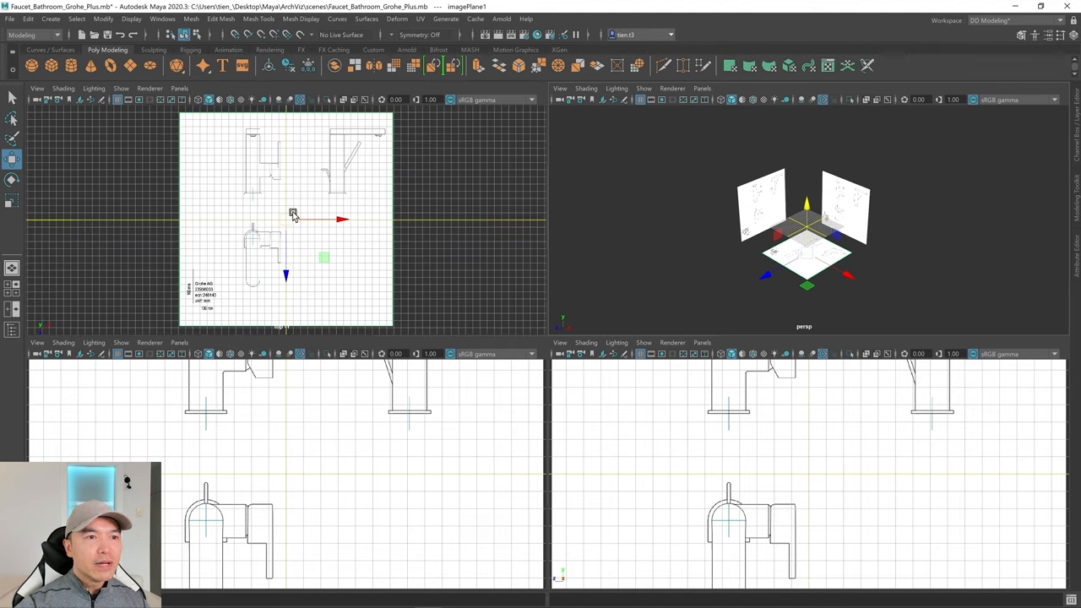
mouse_move(298, 235)
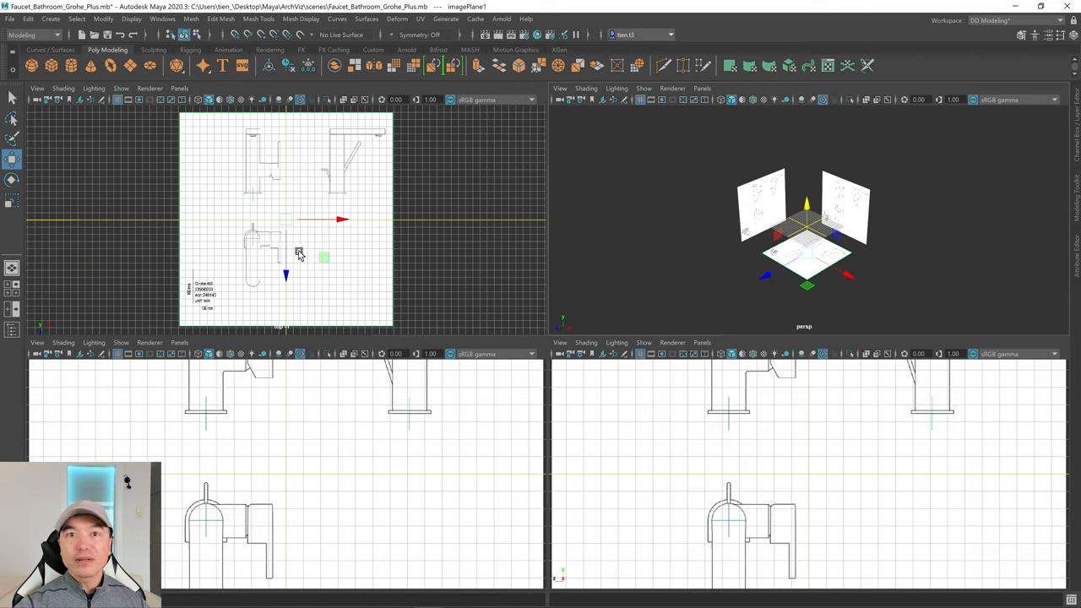
mouse_move(318, 250)
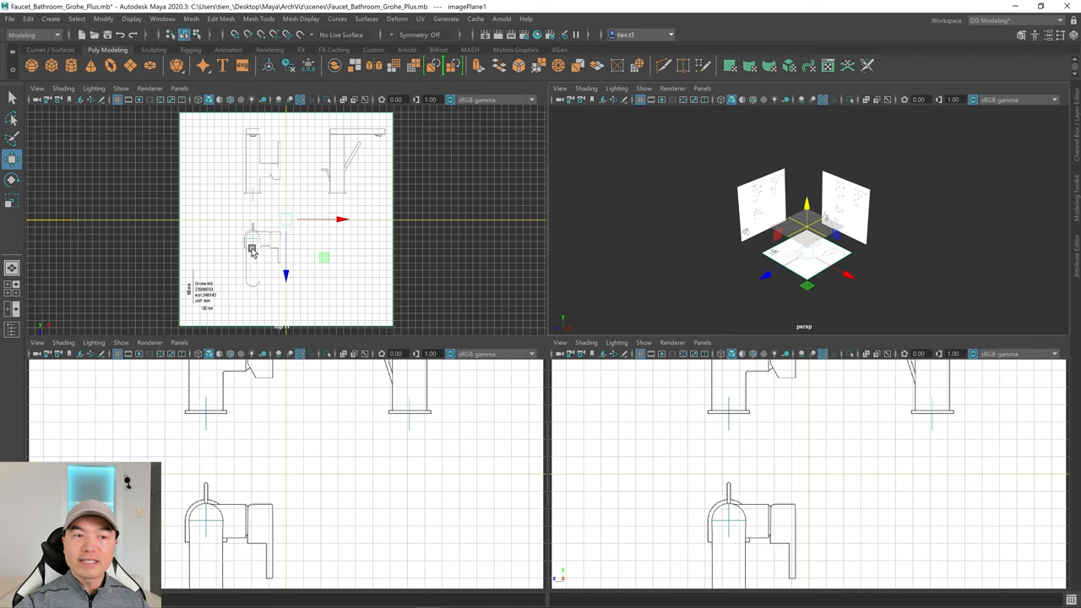
mouse_move(345, 243)
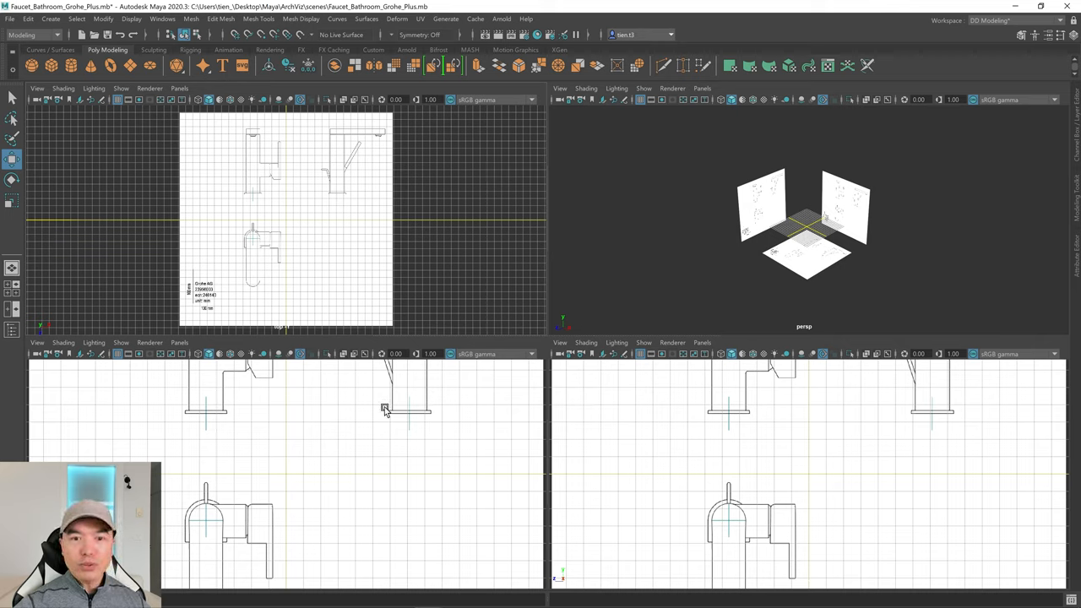
mouse_move(709, 487)
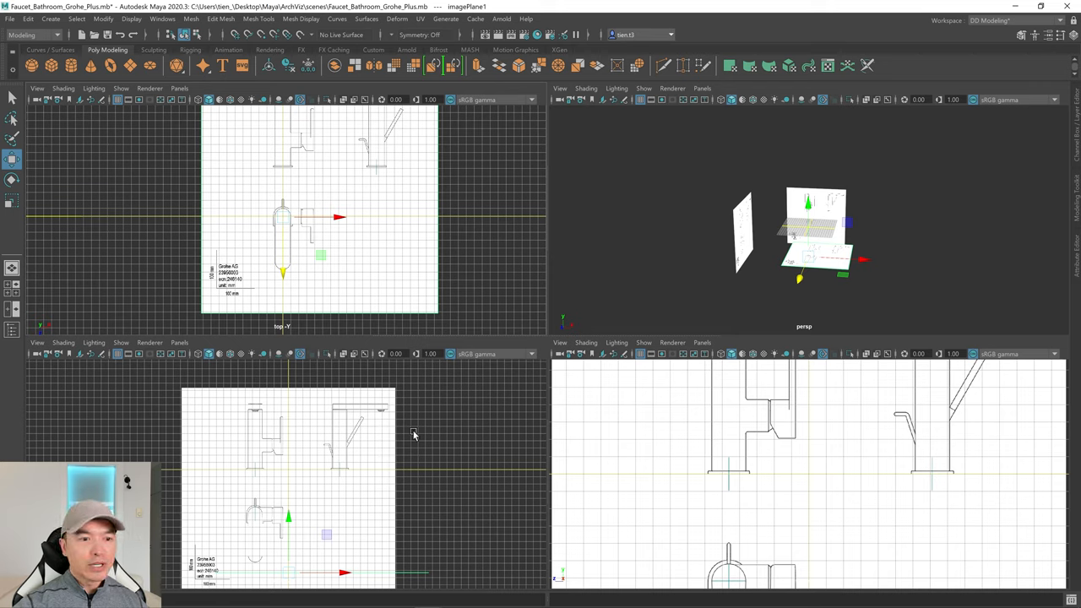
mouse_move(296, 412)
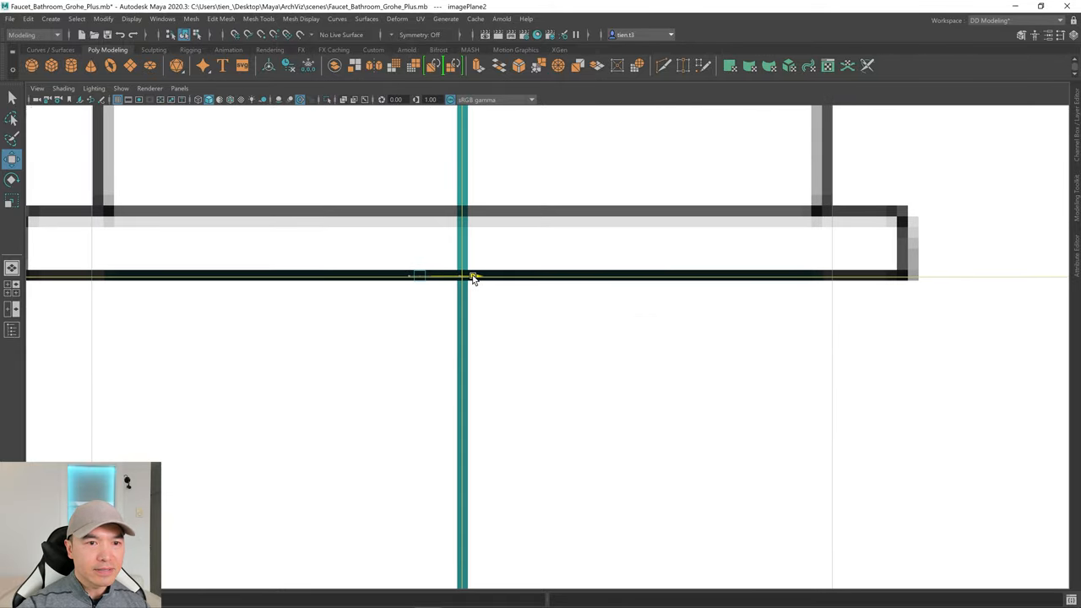
Step: Return from the maximized panel to the four-view layout after aligning imagePlane2
key(space)
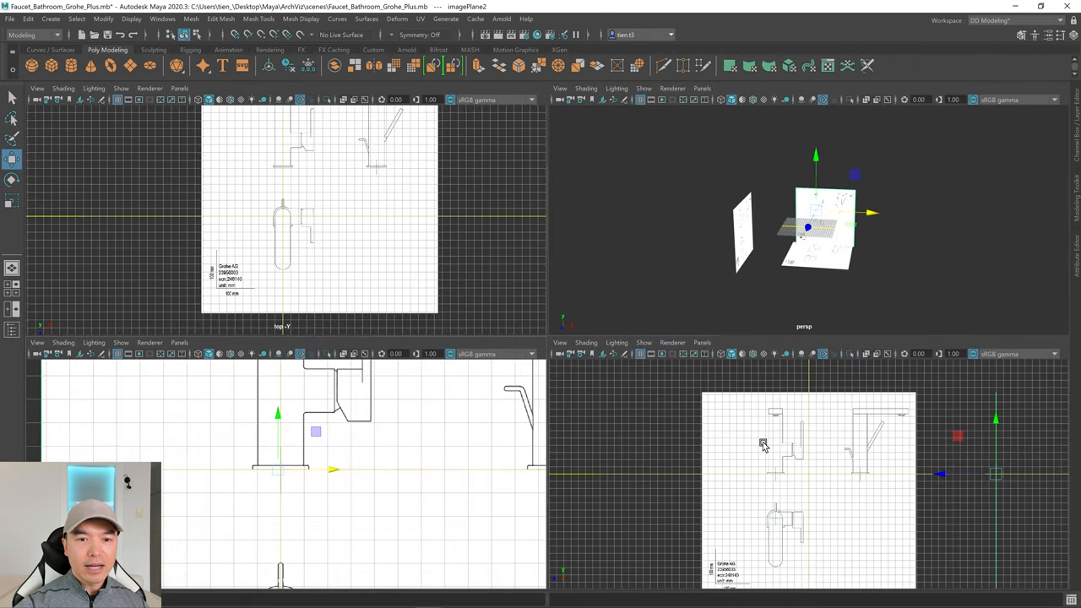
mouse_move(814, 429)
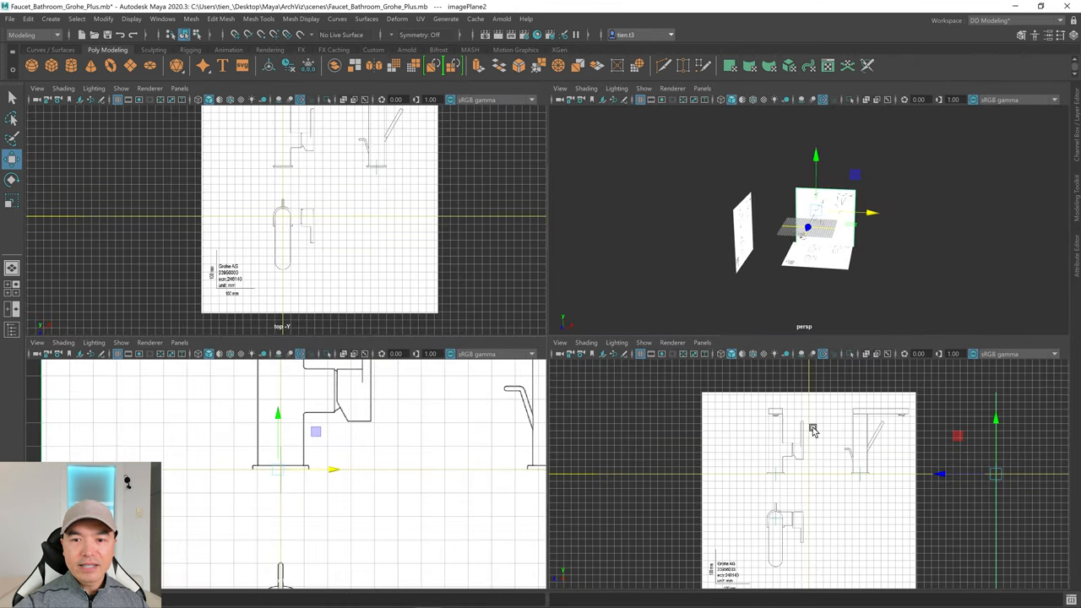
Step: Maximize the side view to position imagePlane3 on the origin
key(space)
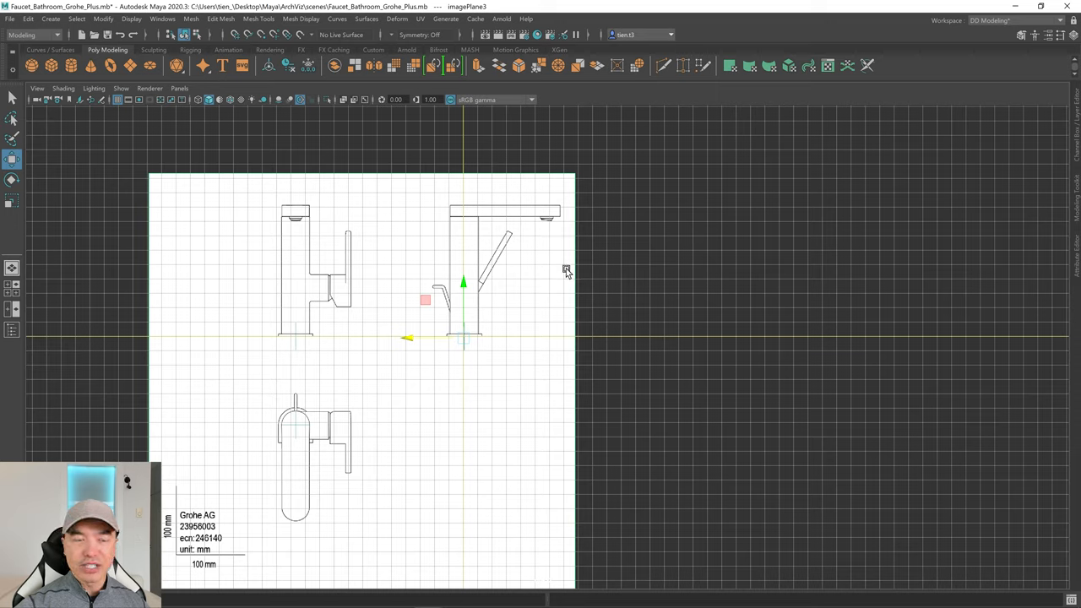
mouse_move(345, 280)
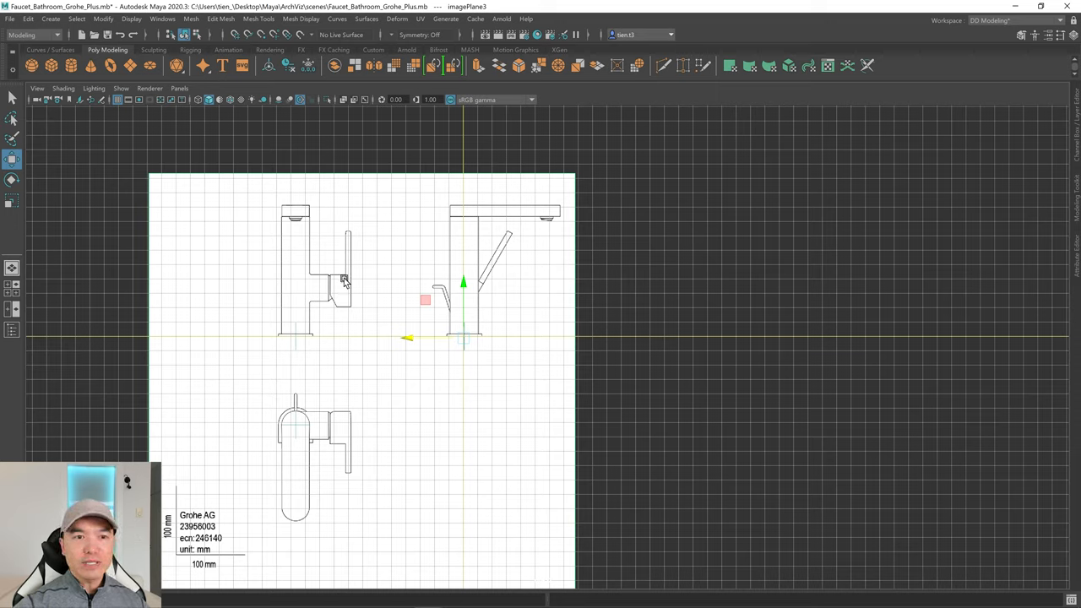
mouse_move(669, 306)
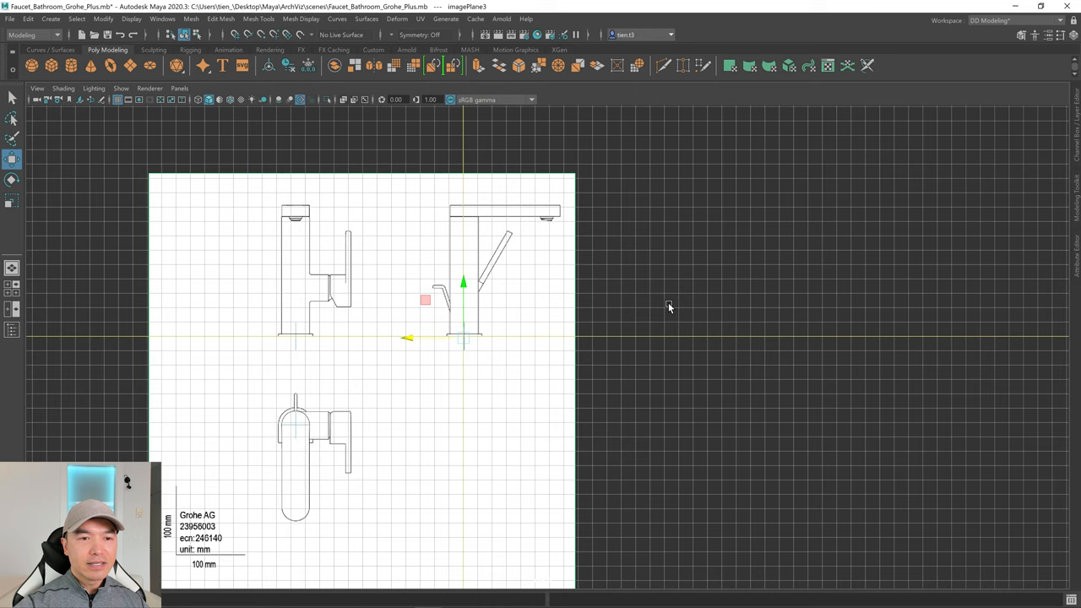
mouse_move(1074, 134)
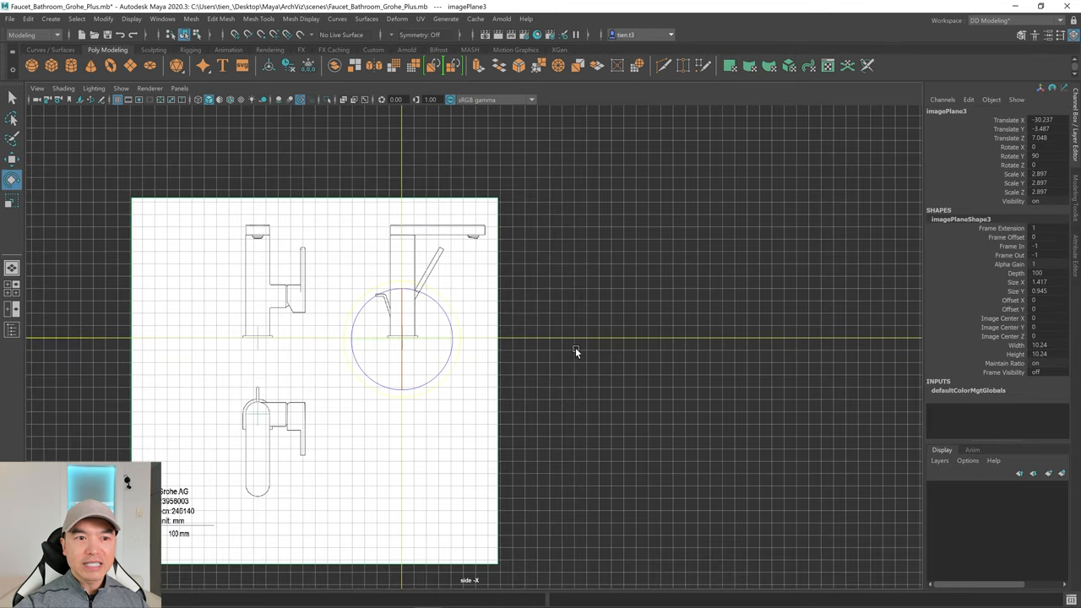
mouse_move(456, 307)
text(-90)
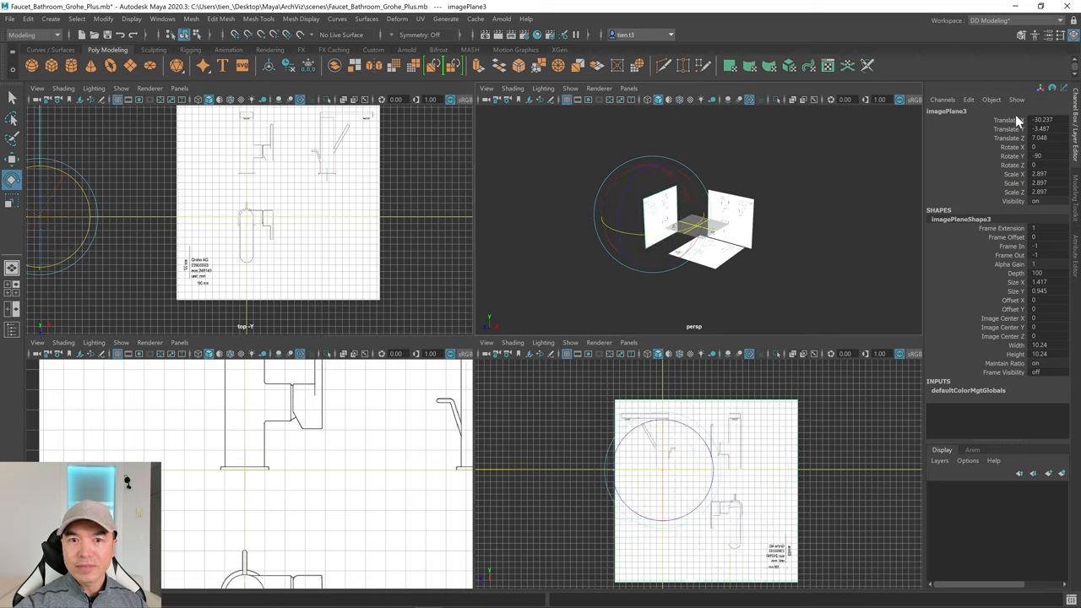
mouse_move(757, 460)
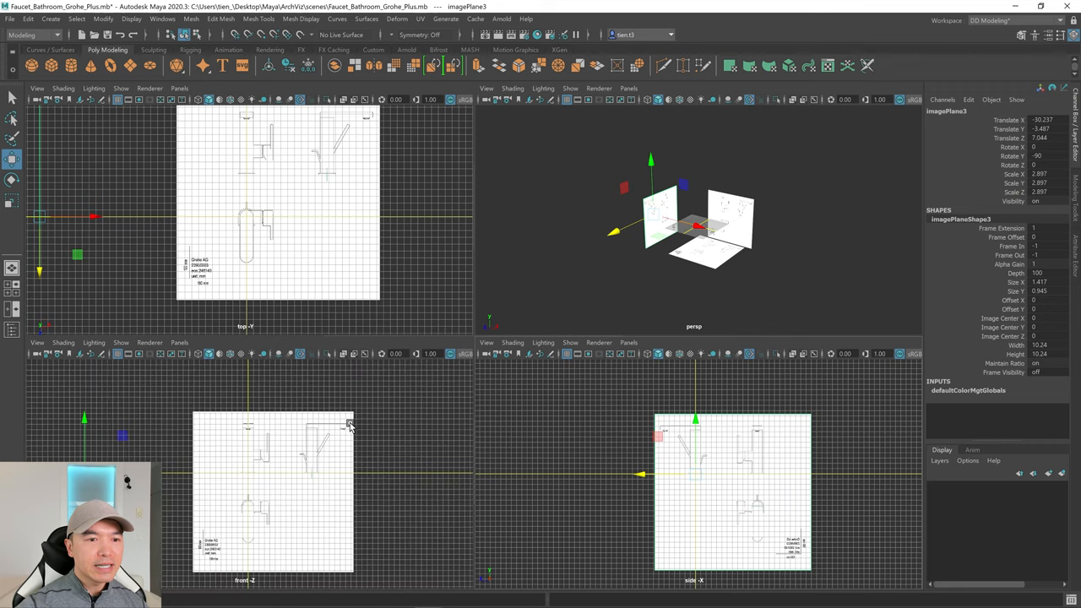
mouse_move(395, 392)
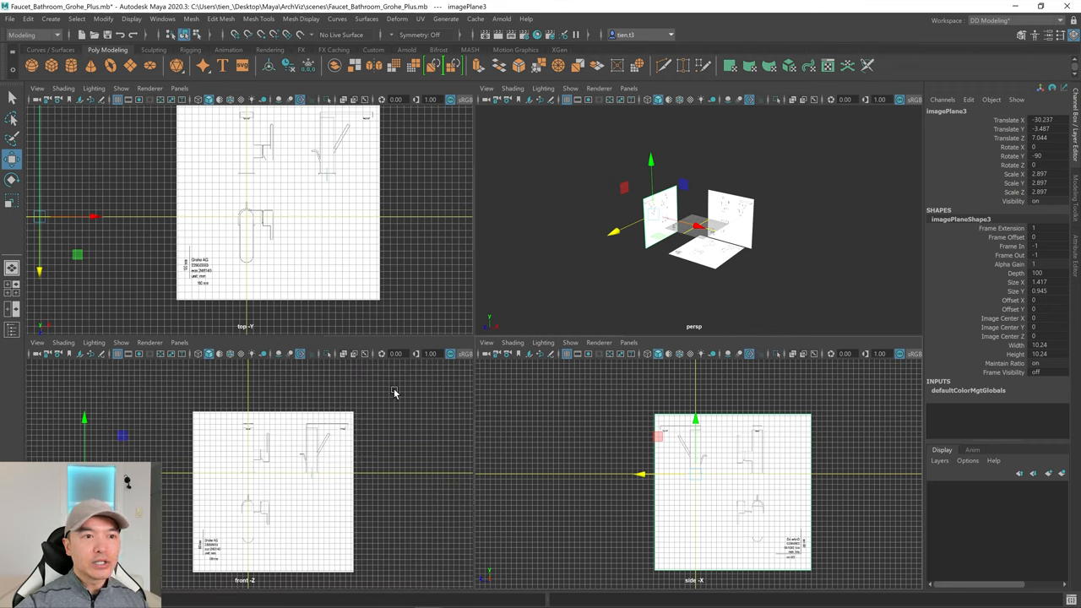
mouse_move(433, 238)
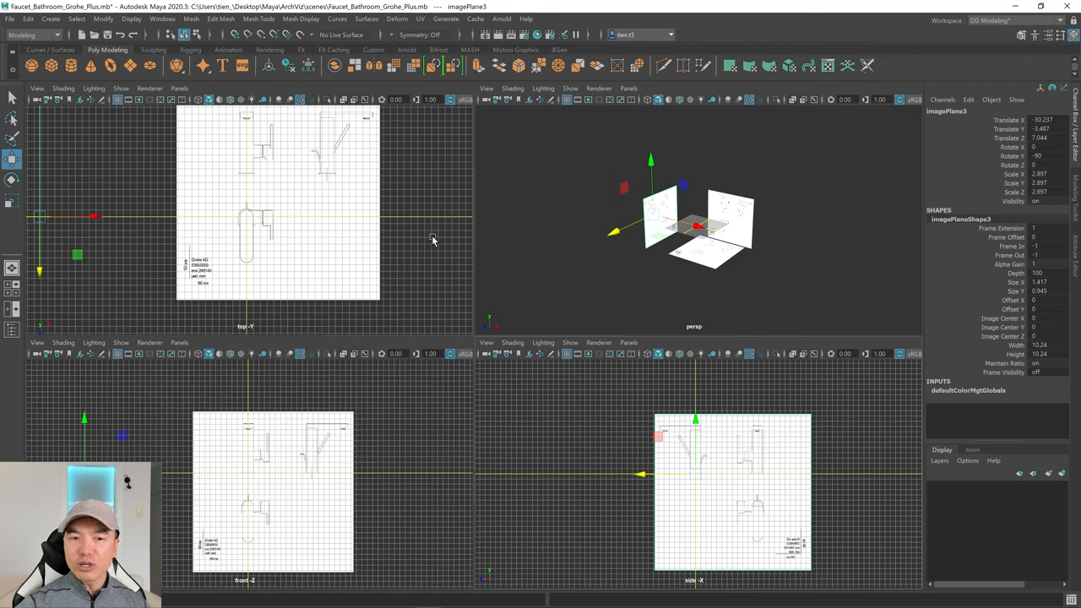
mouse_move(369, 268)
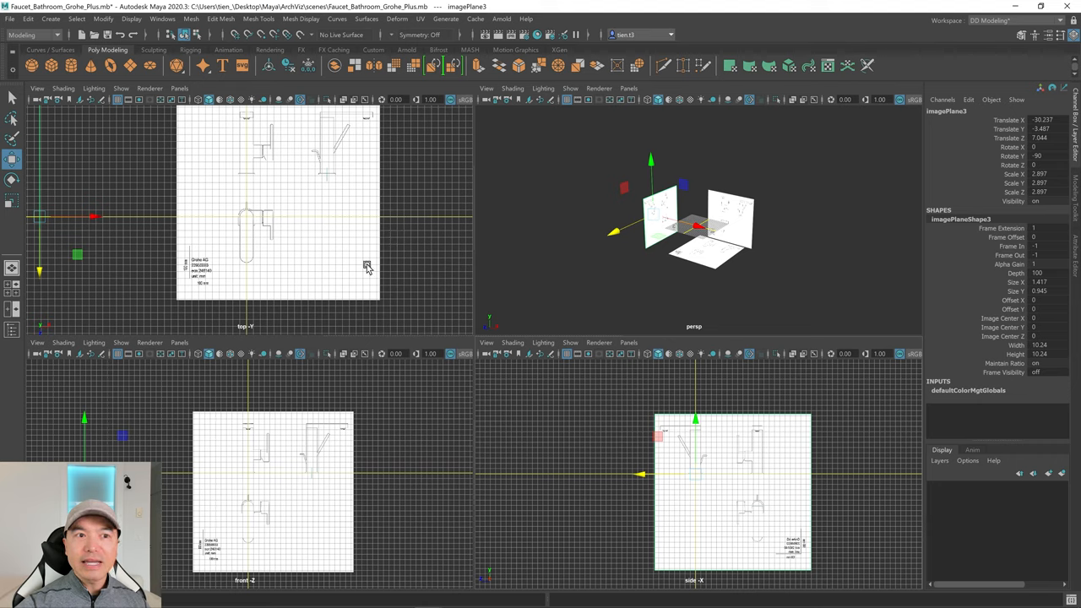
mouse_move(356, 253)
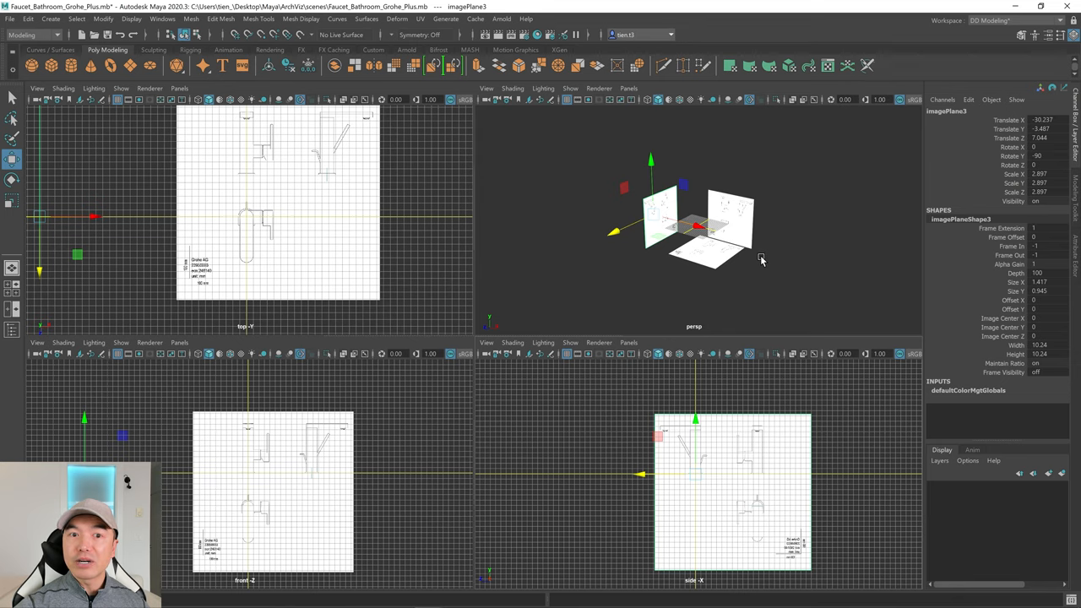
mouse_move(335, 179)
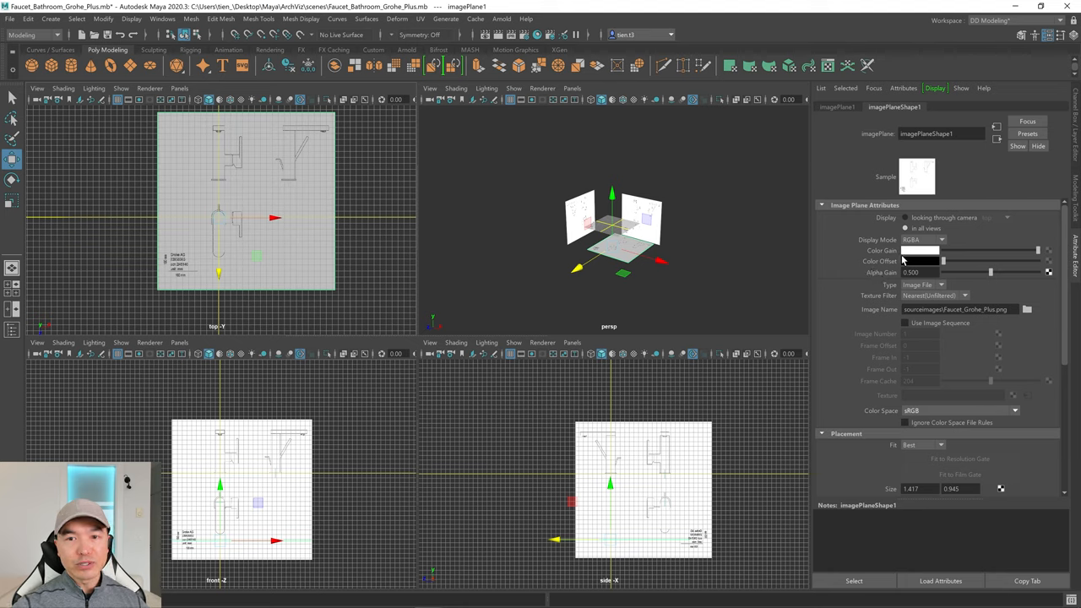
mouse_move(902, 223)
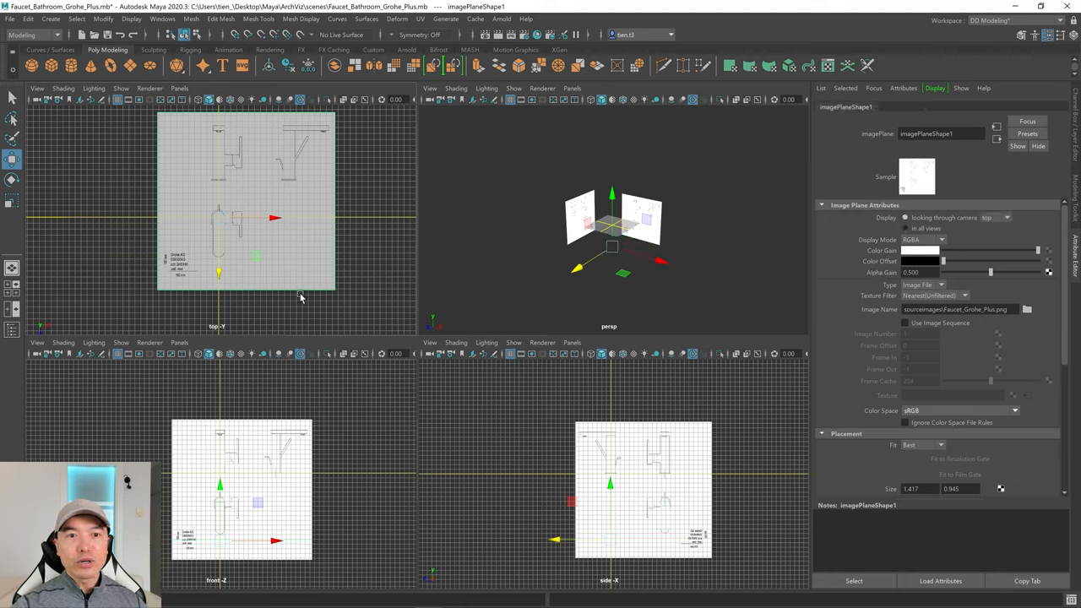
mouse_move(287, 216)
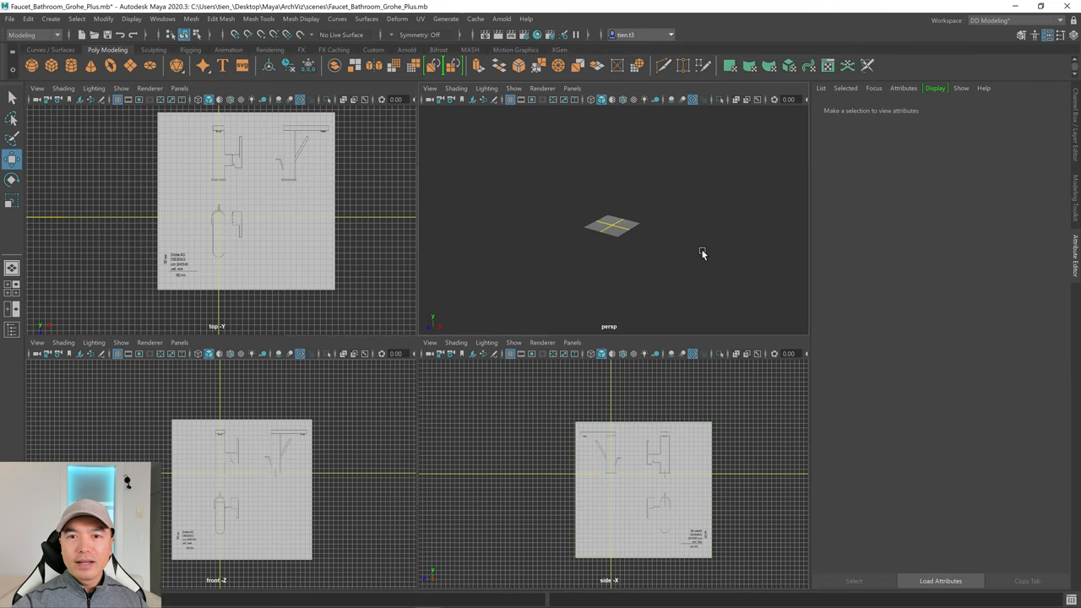
mouse_move(1051, 113)
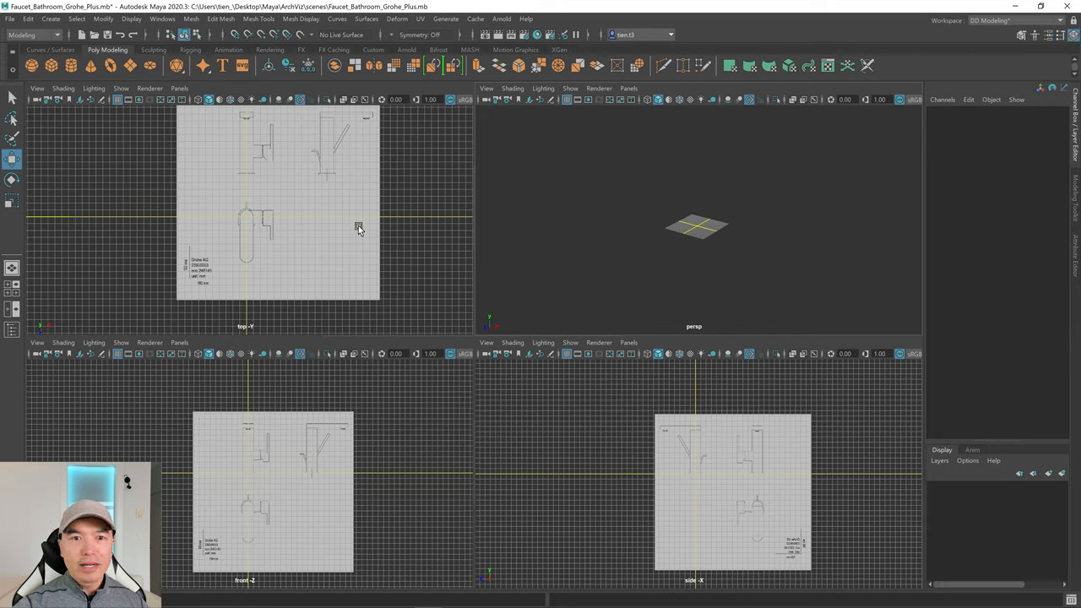
mouse_move(460, 453)
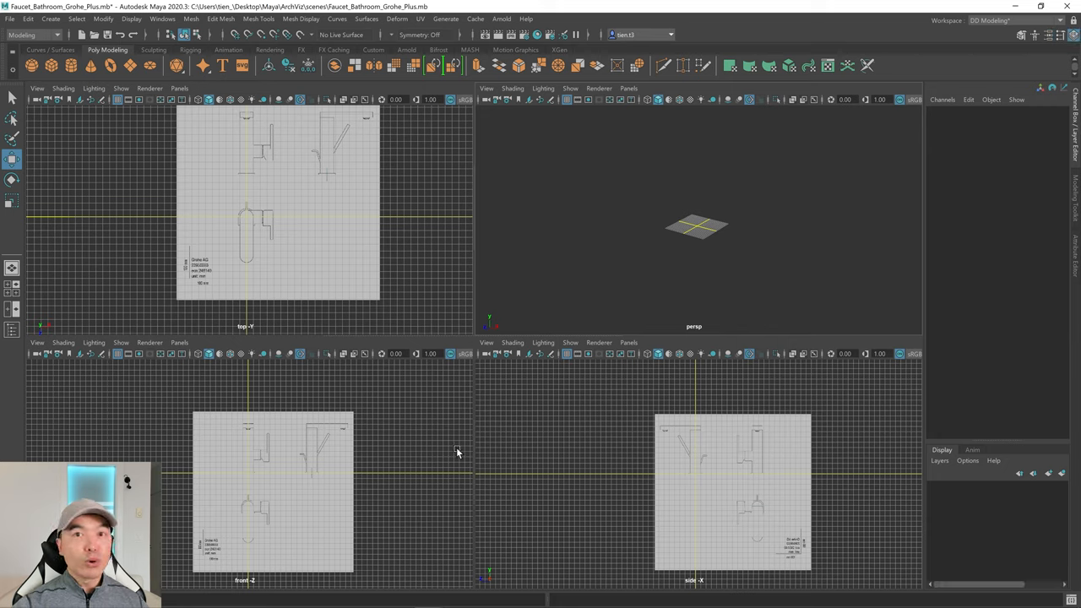
mouse_move(363, 456)
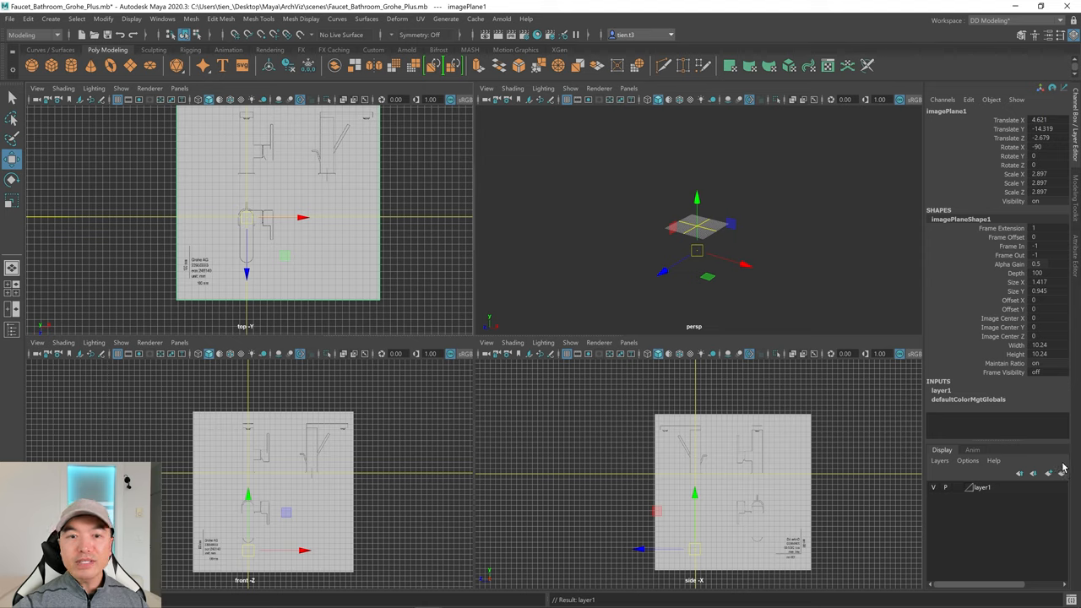
Step: Rename the new layer1 holding the top image plane to TopRef_Layer and save it
click(983, 486)
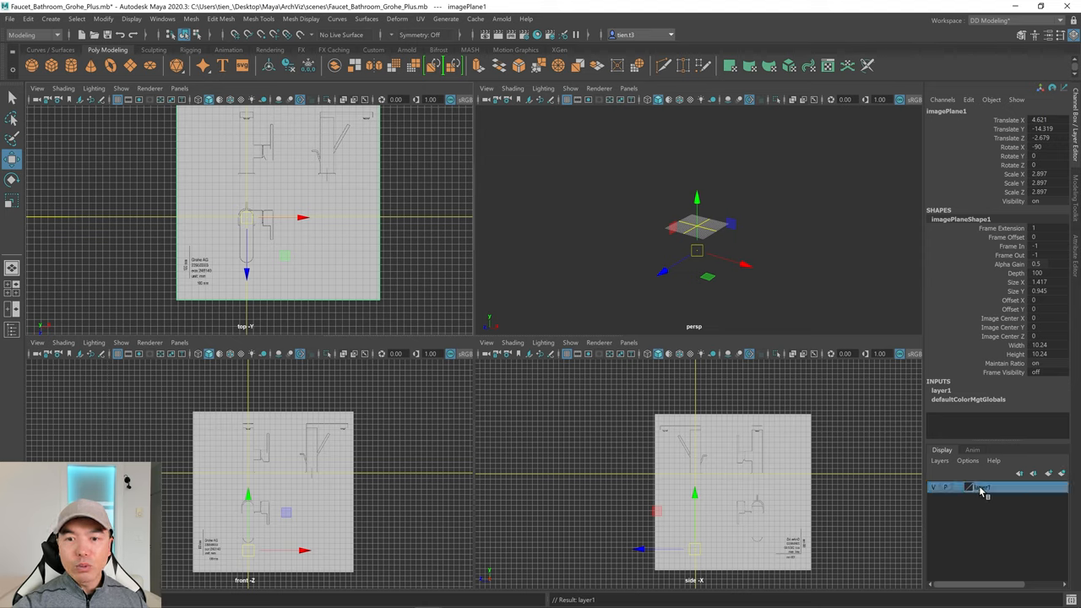
double_click(980, 487)
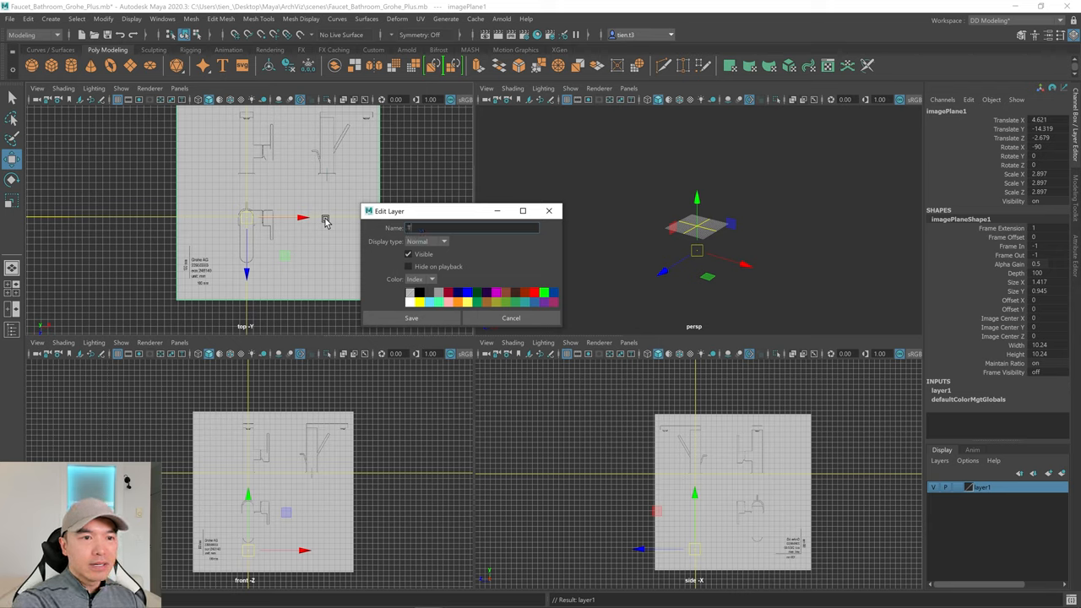
text(TopRef_L)
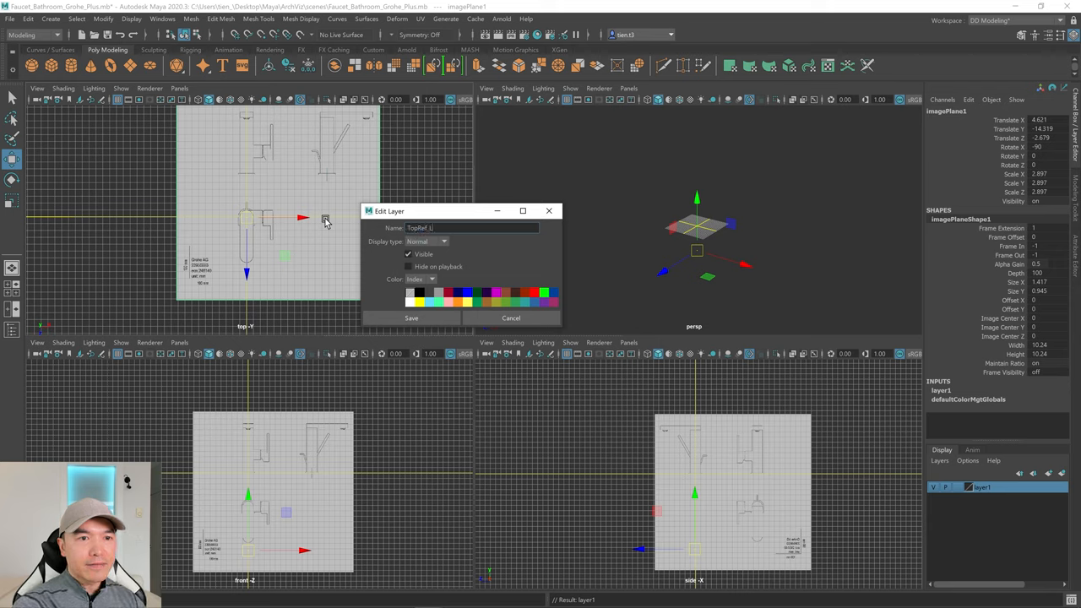
text(TopRef_Layer)
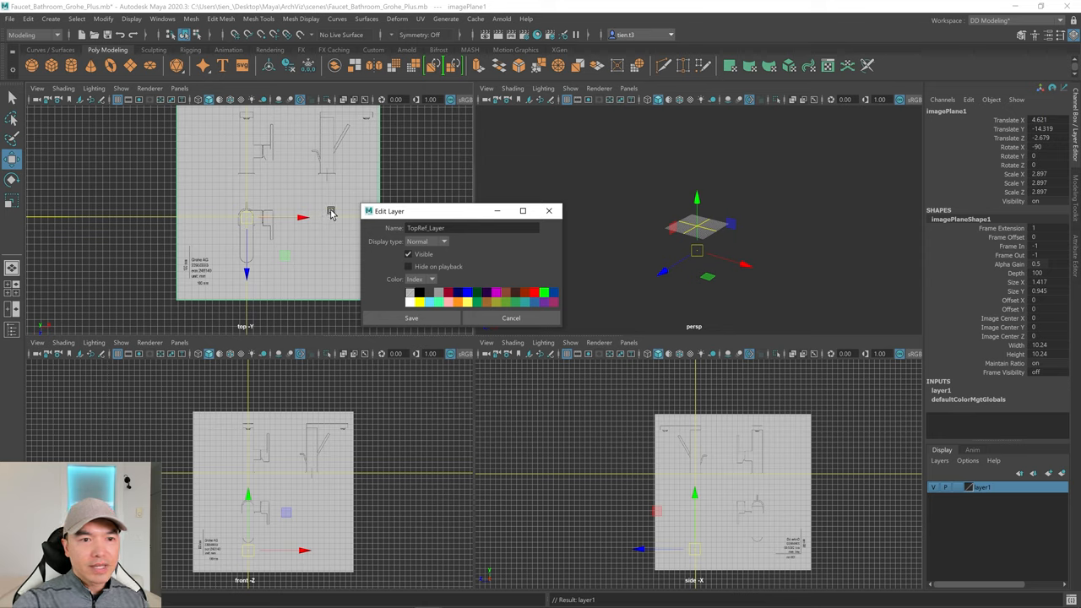
click(411, 318)
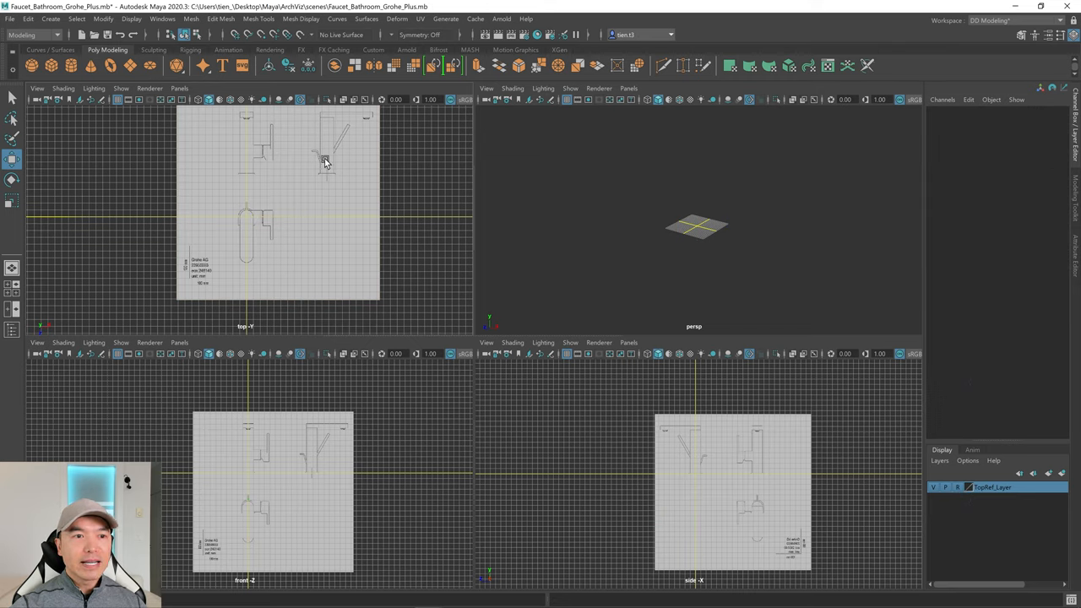
mouse_move(291, 189)
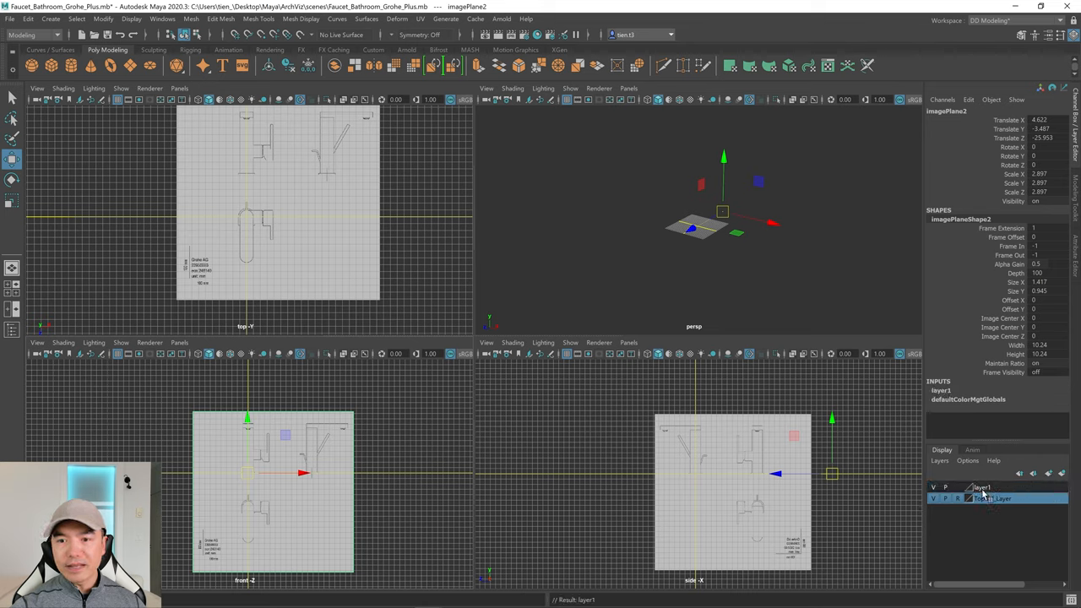
Step: Rename the front image plane's new layer to FrontRef_Layer and save it
double_click(983, 487)
text(F)
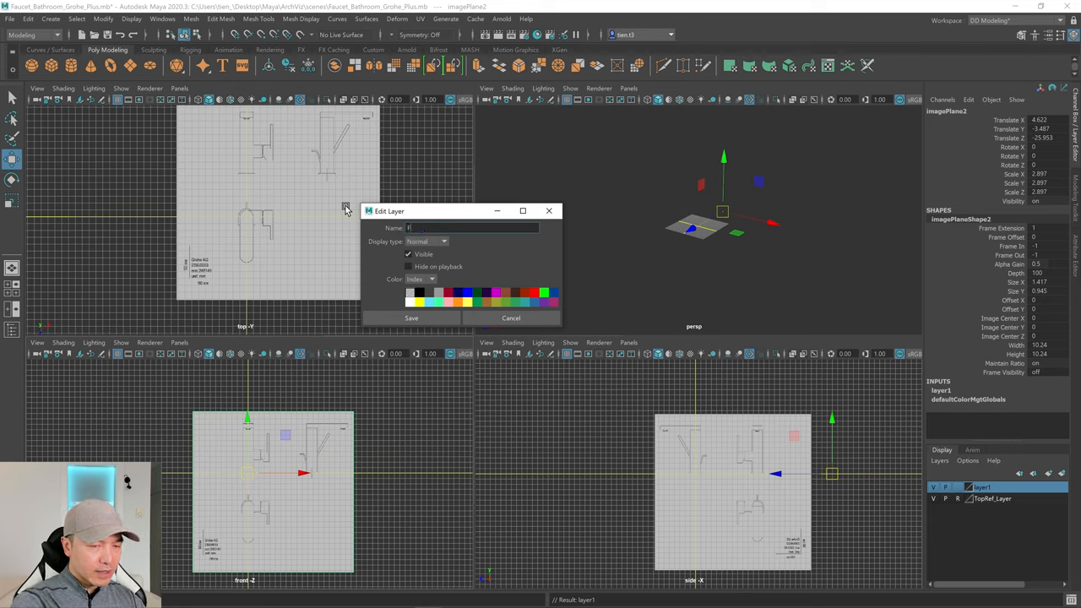
text(rontRef)
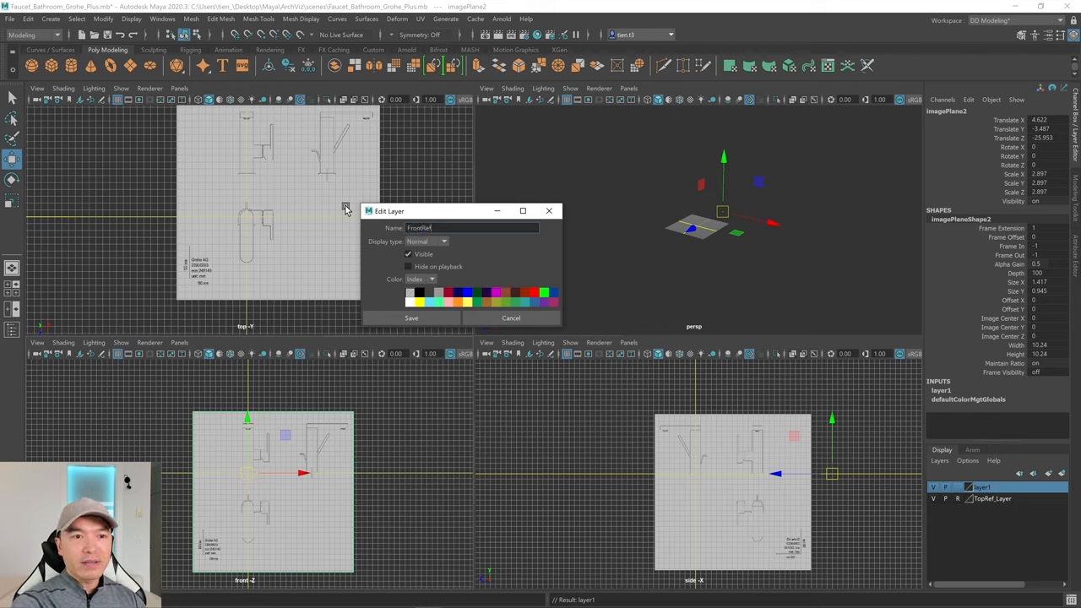
text(_Layer)
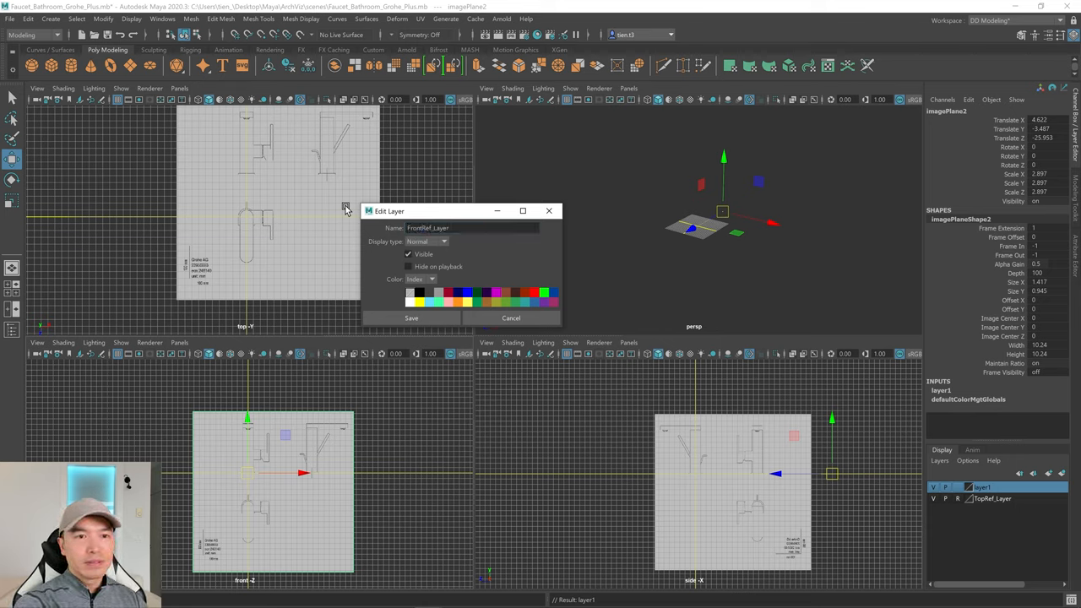
click(412, 317)
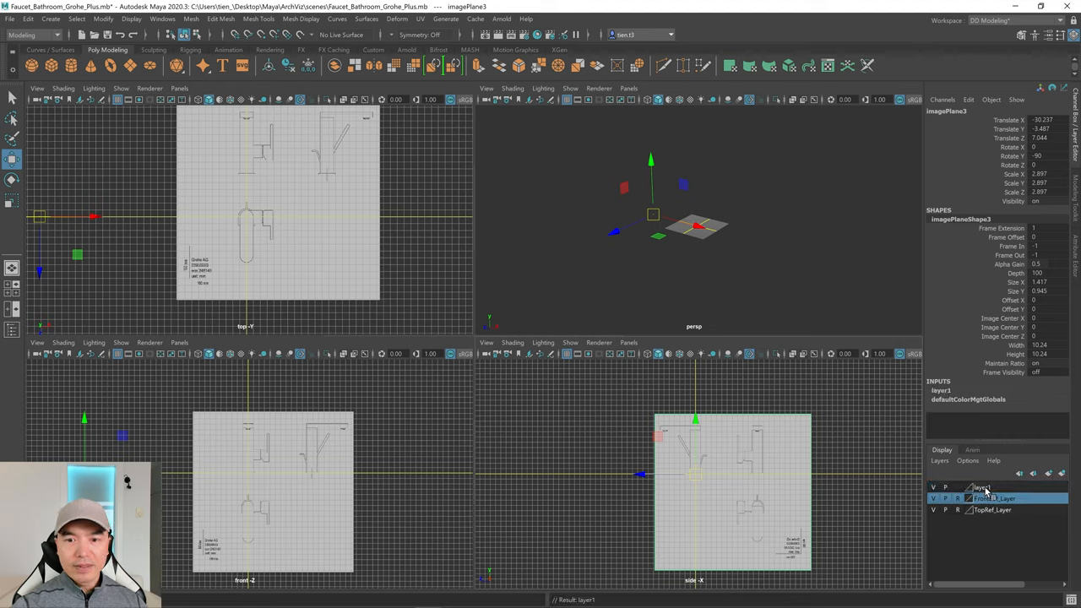
Step: Rename the side image plane's new layer to SideRef_Layer and save it
double_click(980, 487)
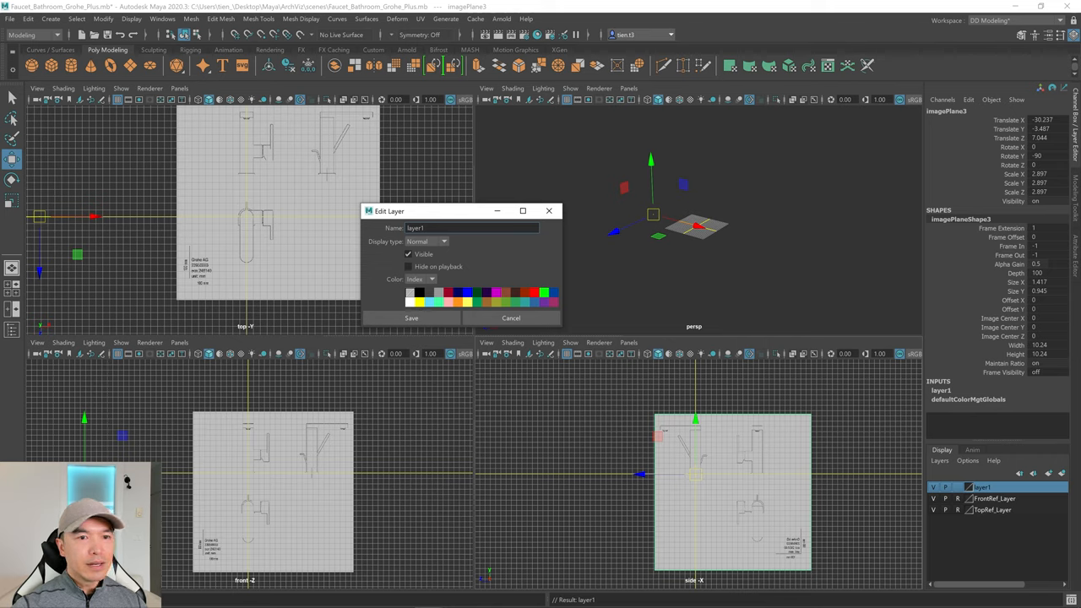
text(SideRef_L)
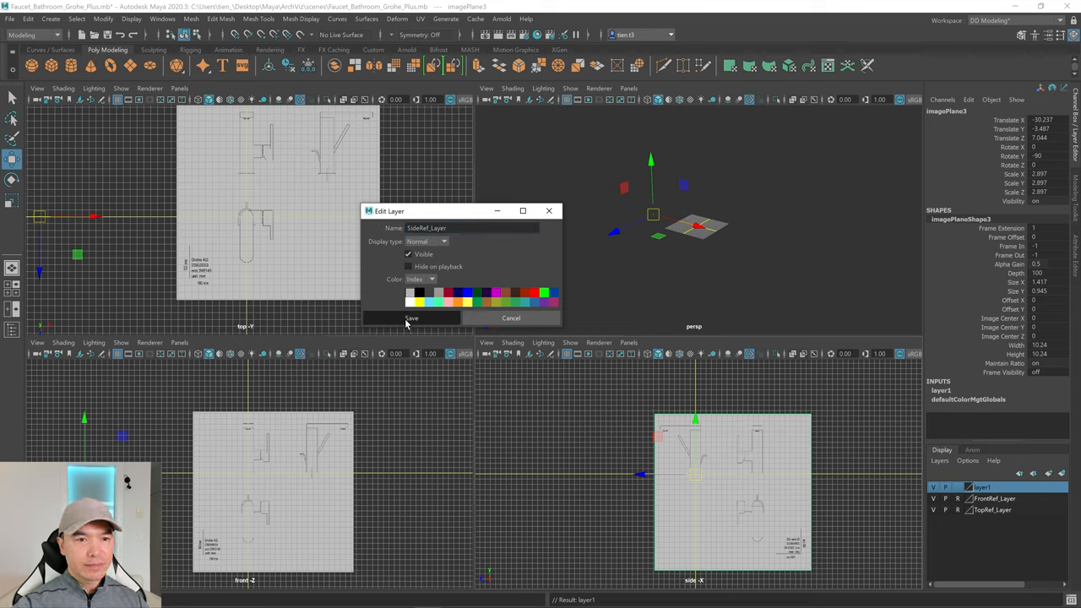
click(412, 317)
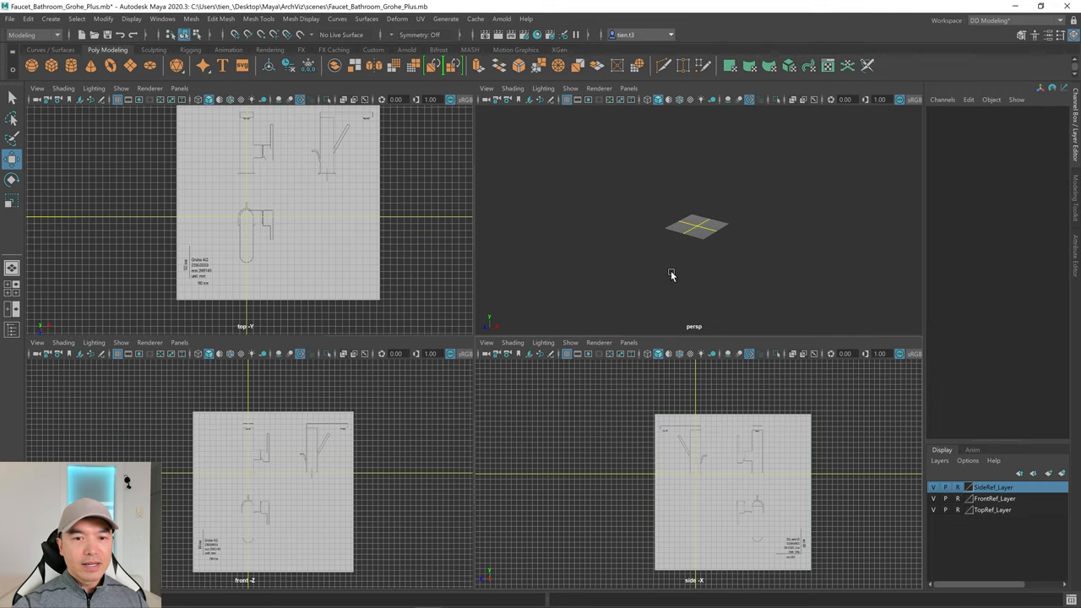
mouse_move(524, 274)
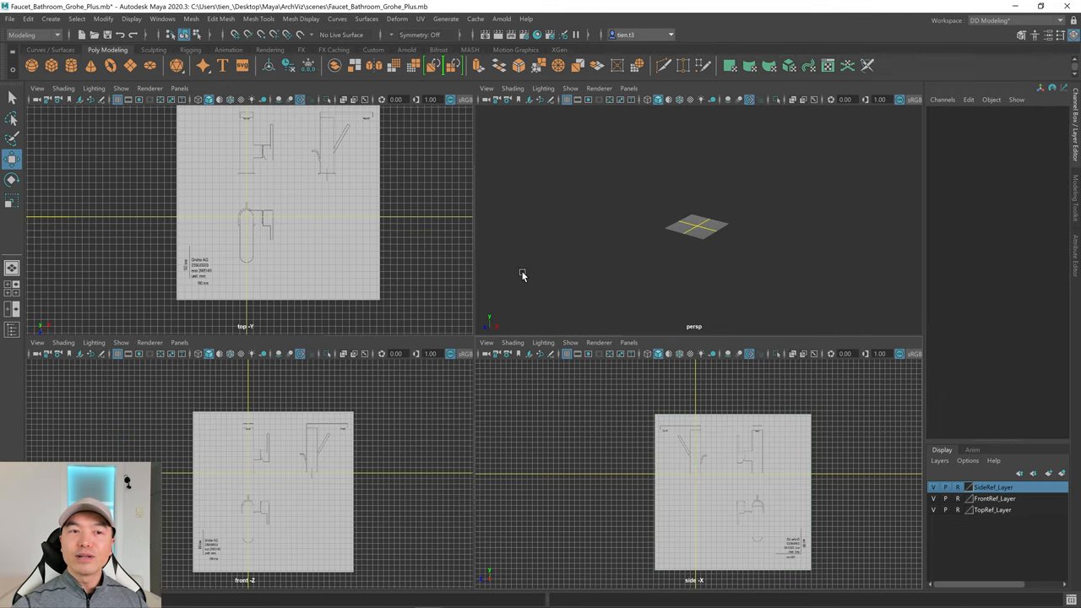